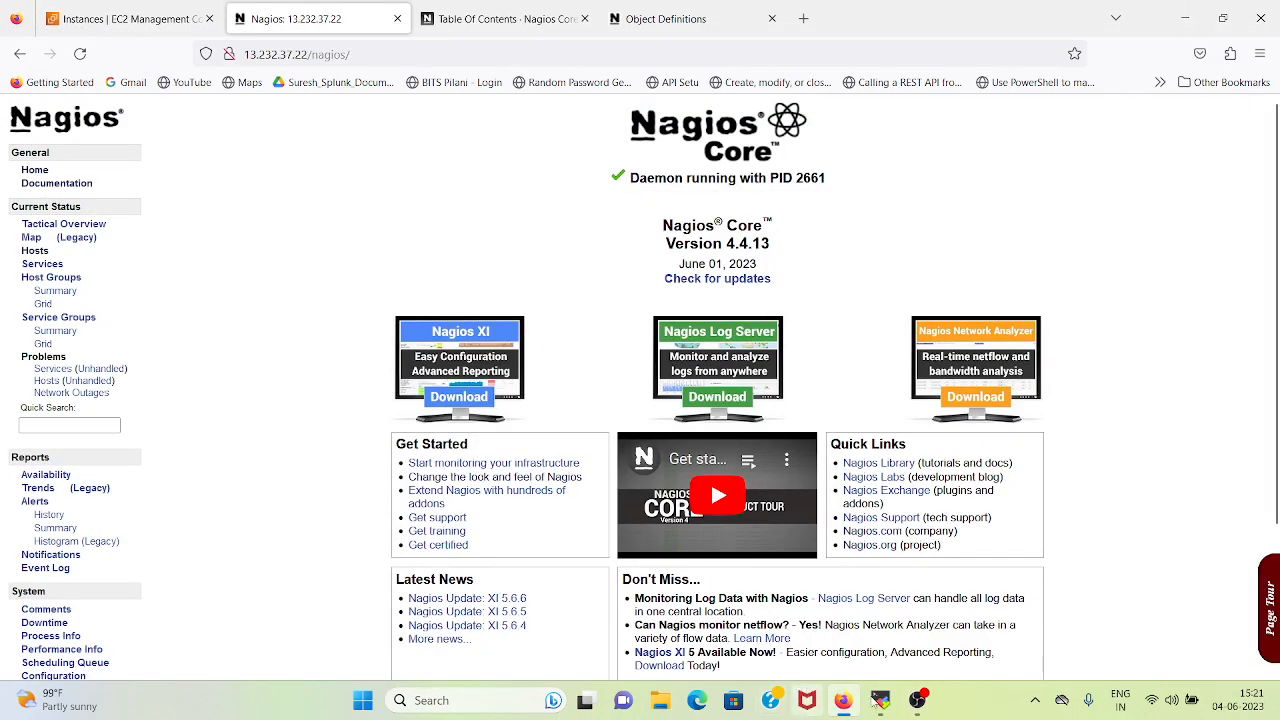
Switch from the Nagios web page to the MobaXterm root shell on the Nagios server
click(879, 700)
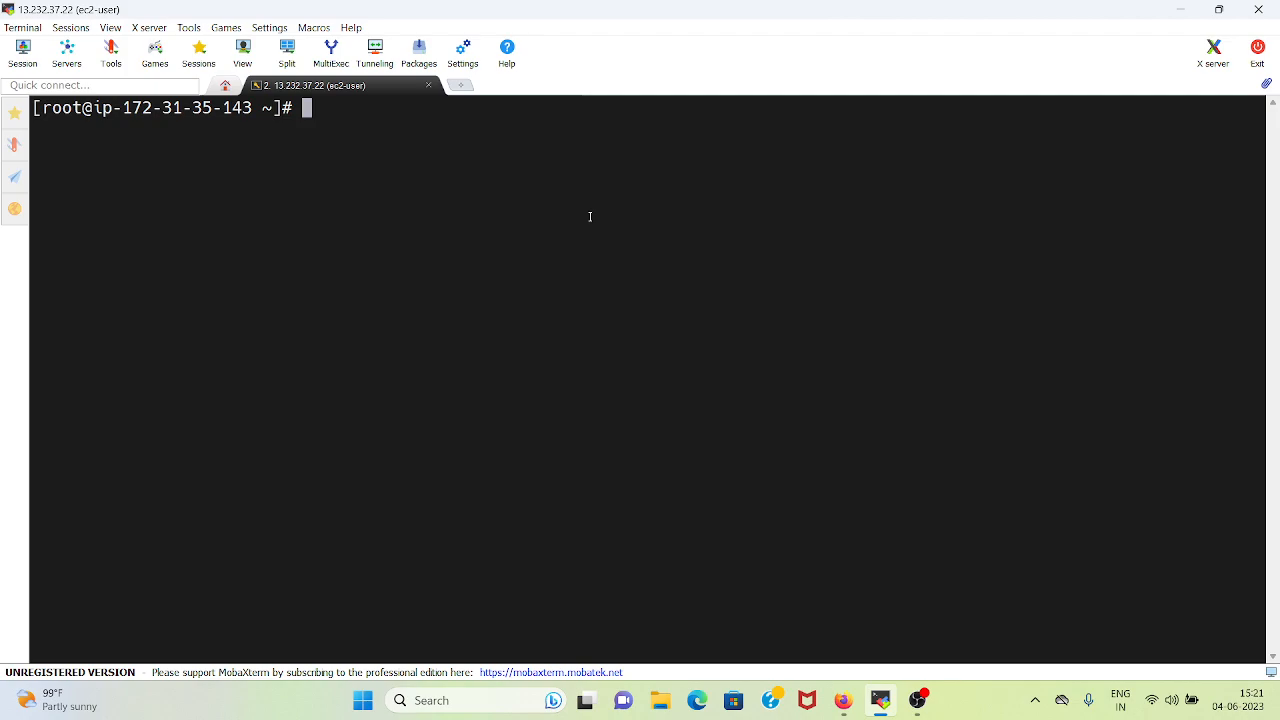
Change into /usr/local/nagios/etc/objects, list its .cfg files, and begin typing cat templates.cfg
text(cd /)
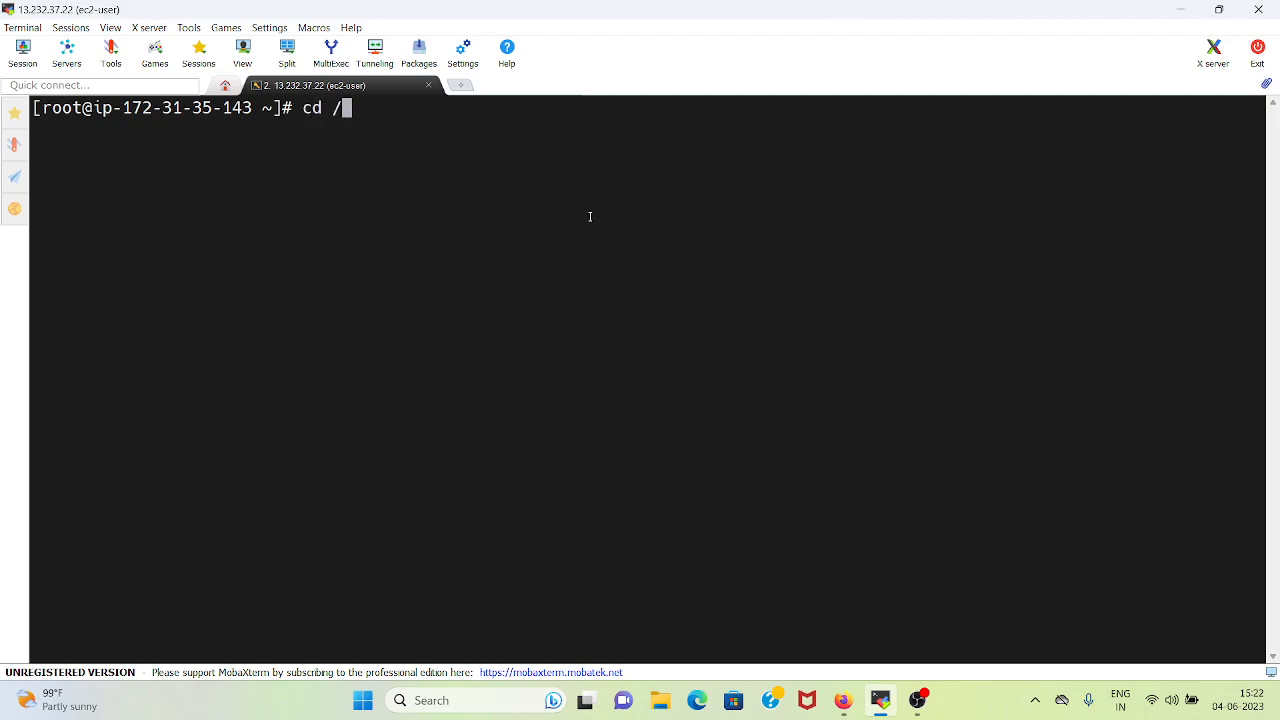
text(usr/local/)
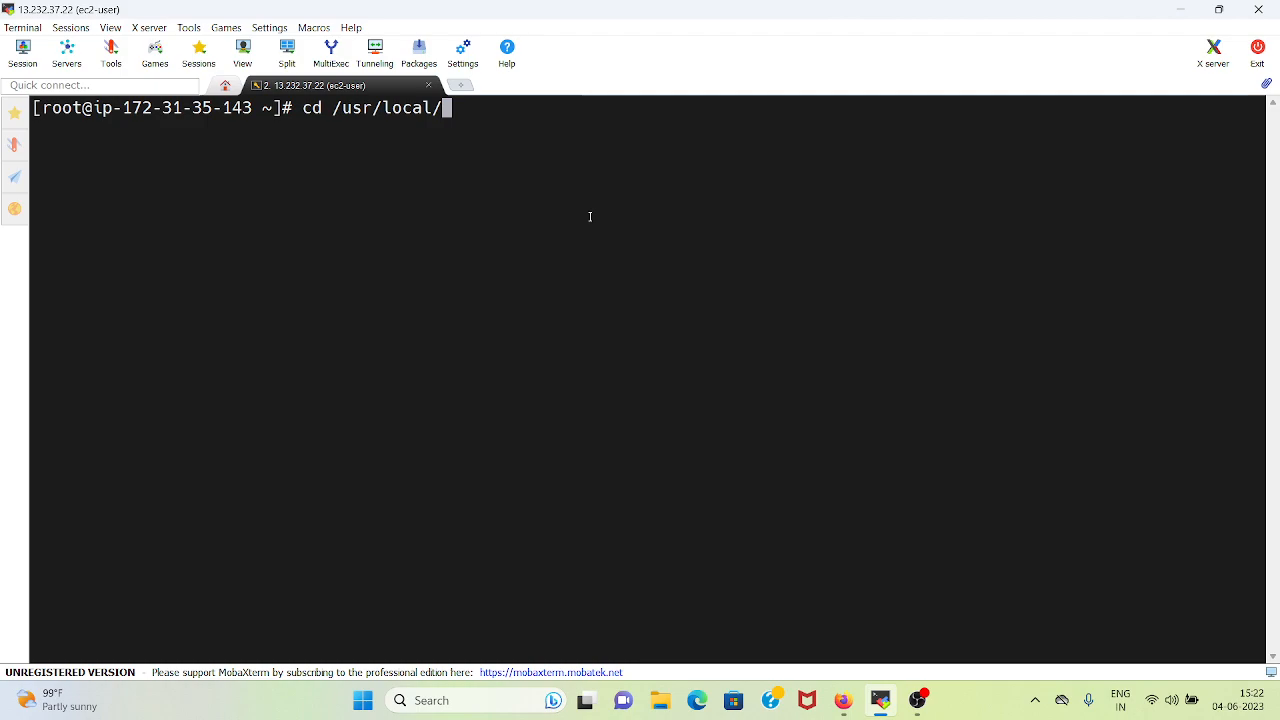
text(nagios/e)
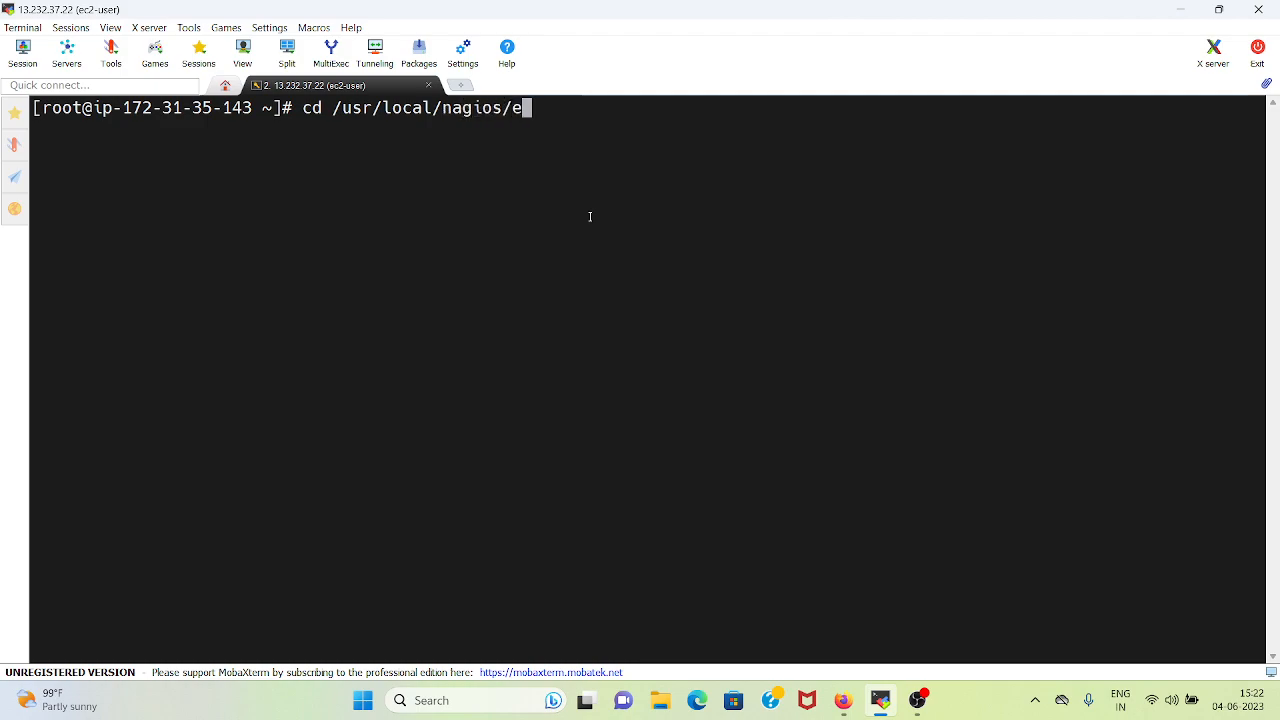
text(tc/objects/)
text(l)
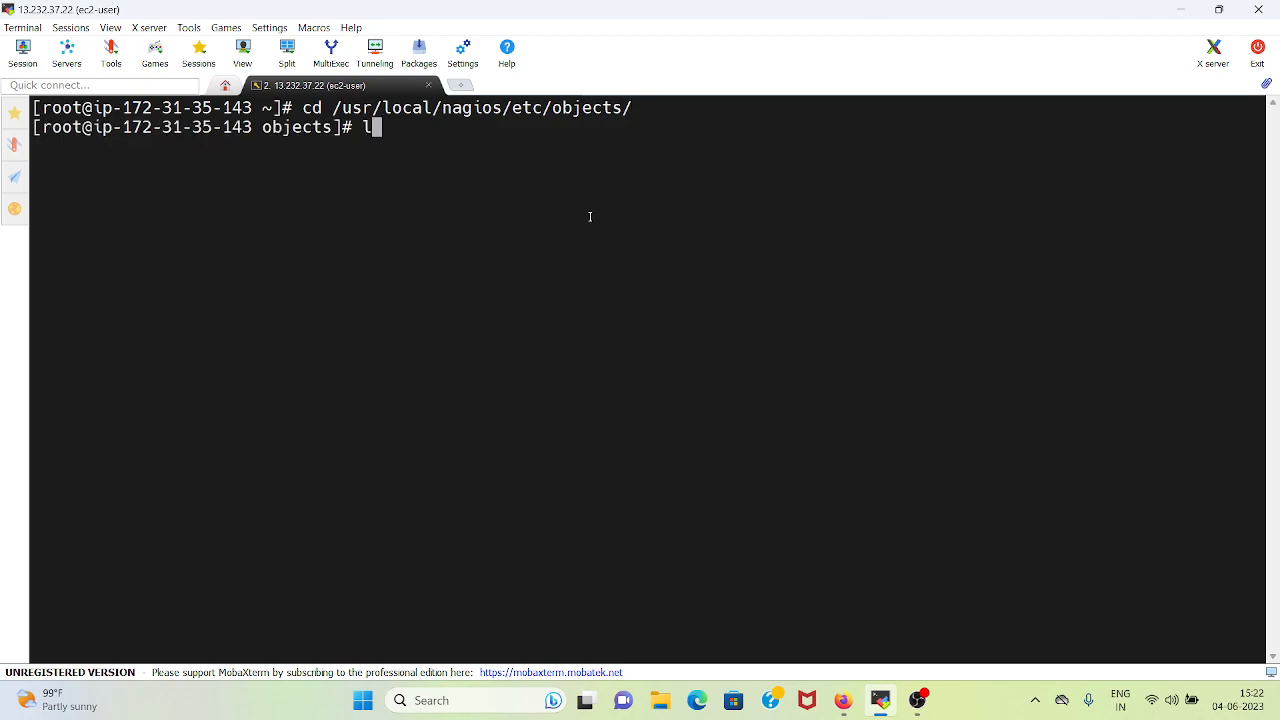
text(s)
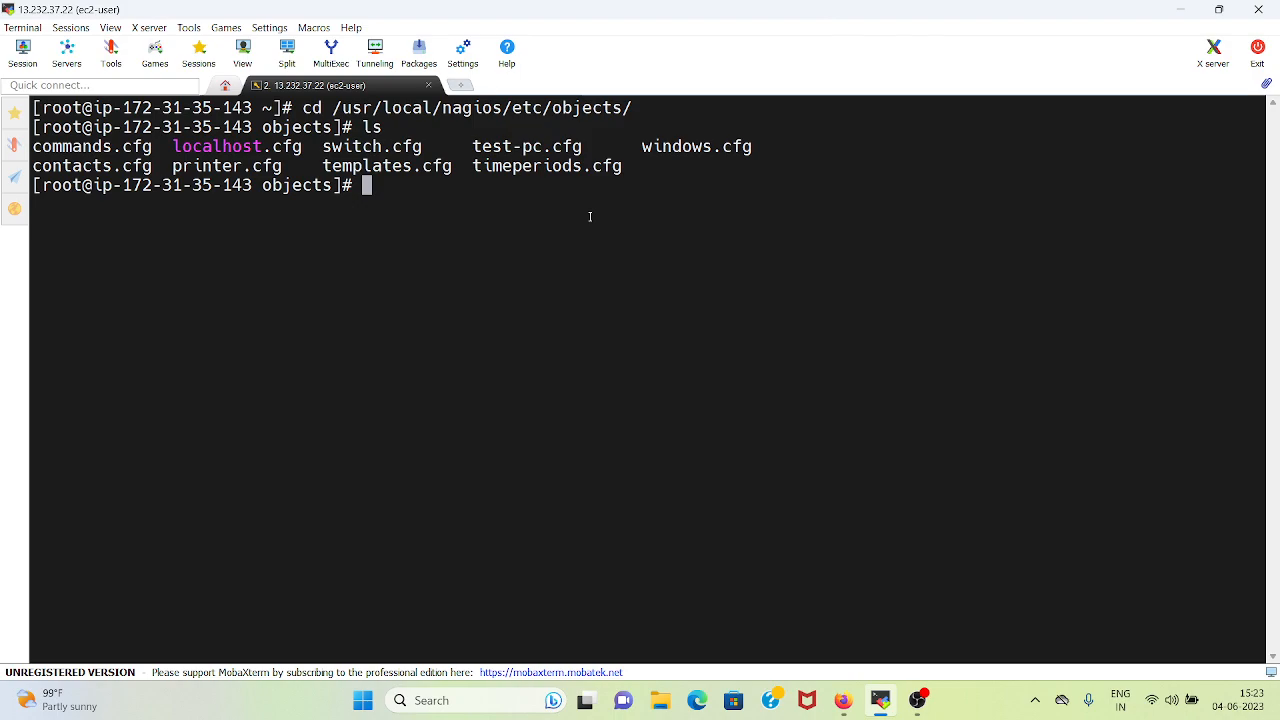
text(cat tem)
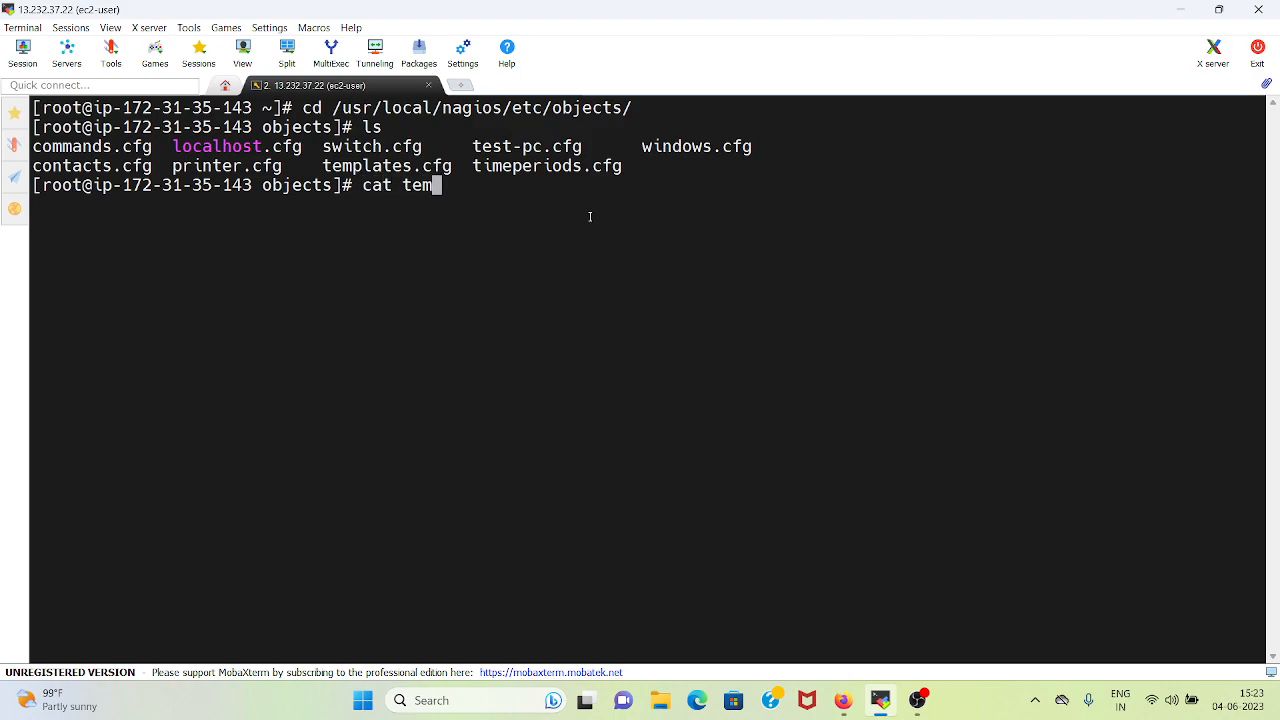
Print templates.cfg and scroll to the generic contact's 24x7 notification period
key(Enter)
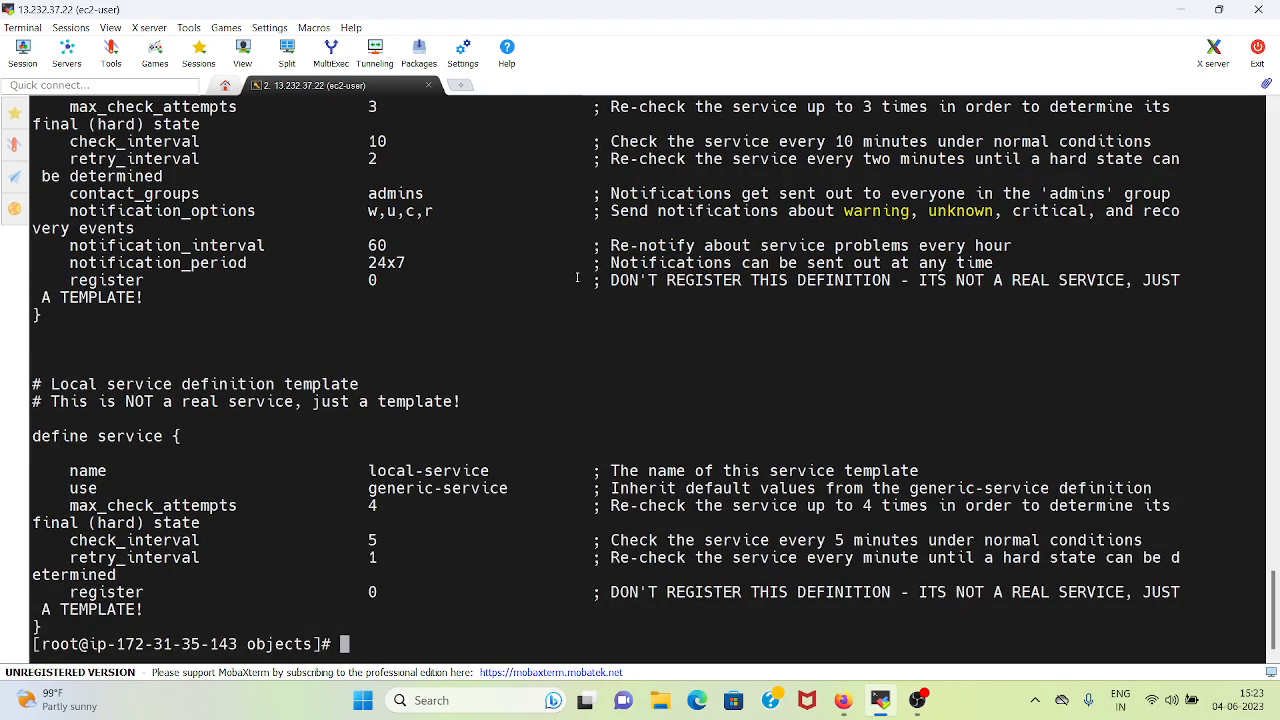
scroll(down, 3)
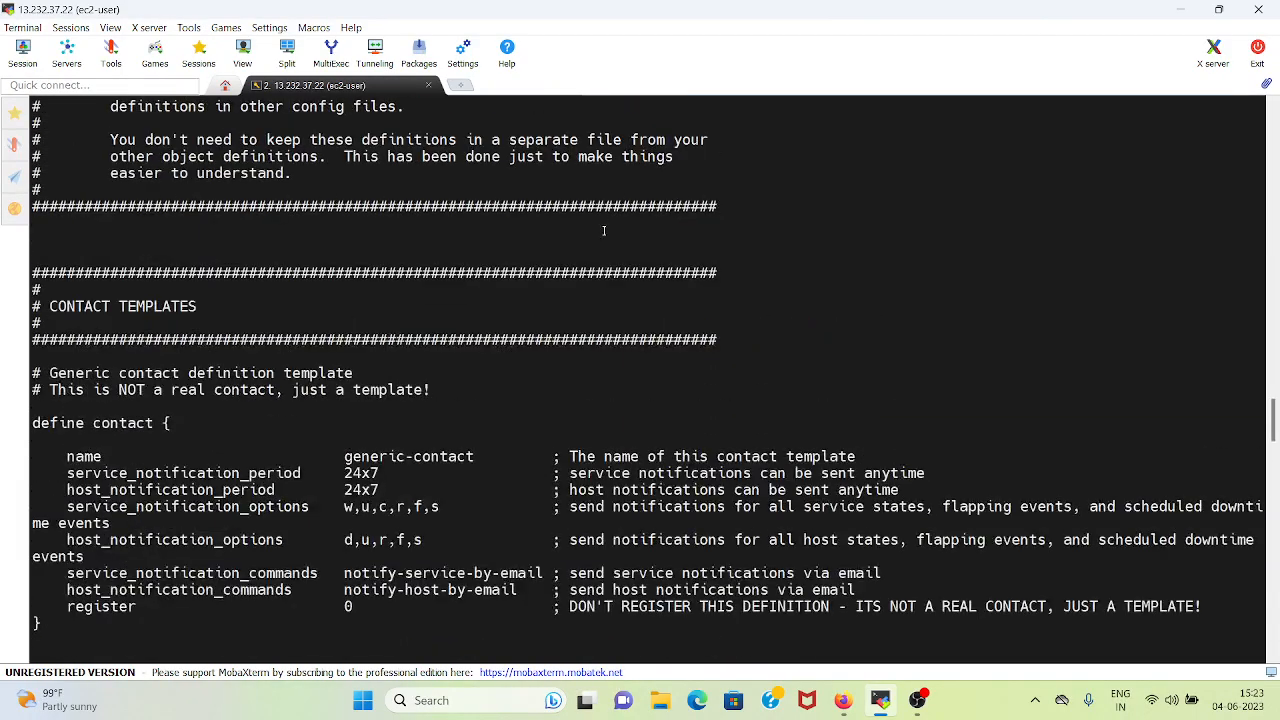
scroll(down, 3)
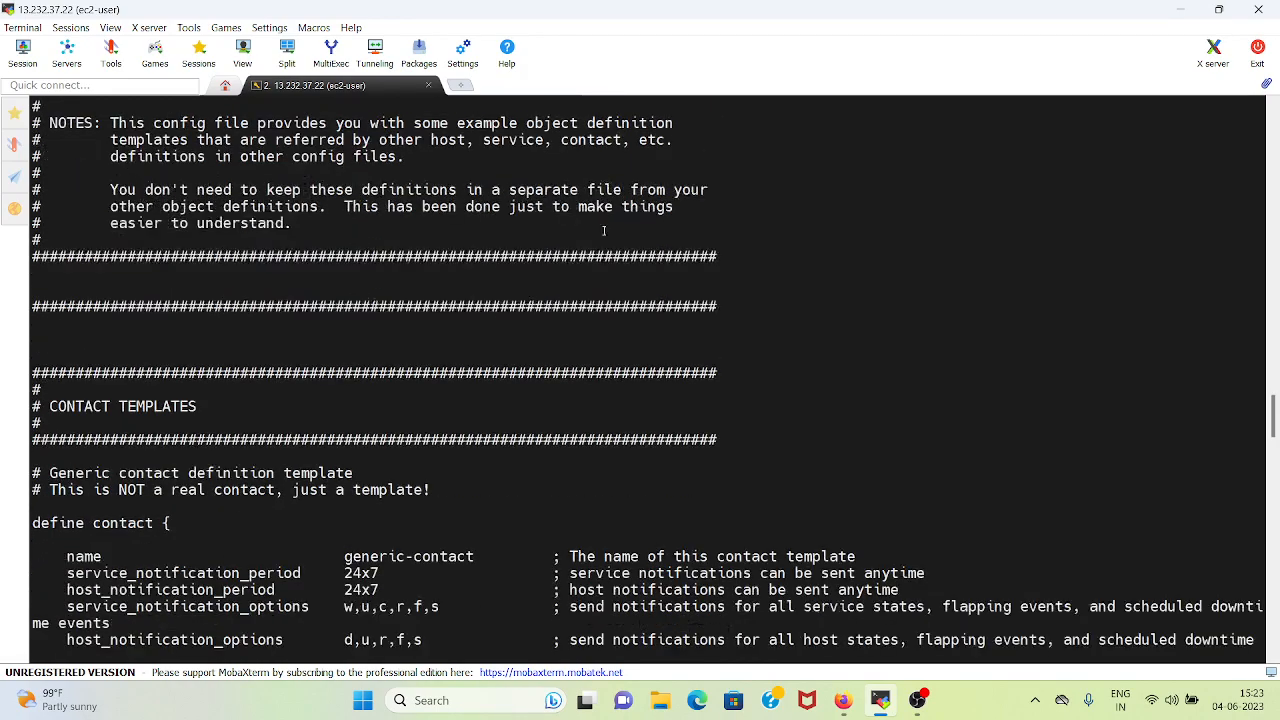
scroll(down, 3)
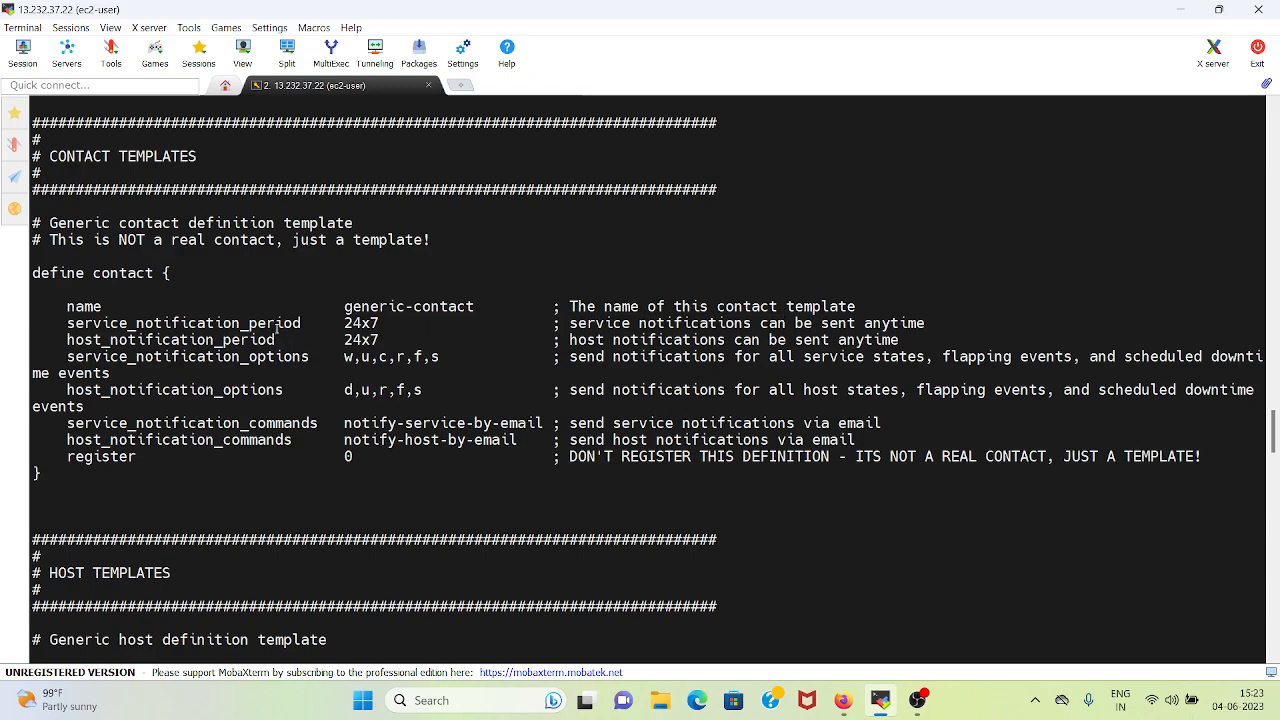
double_click(359, 323)
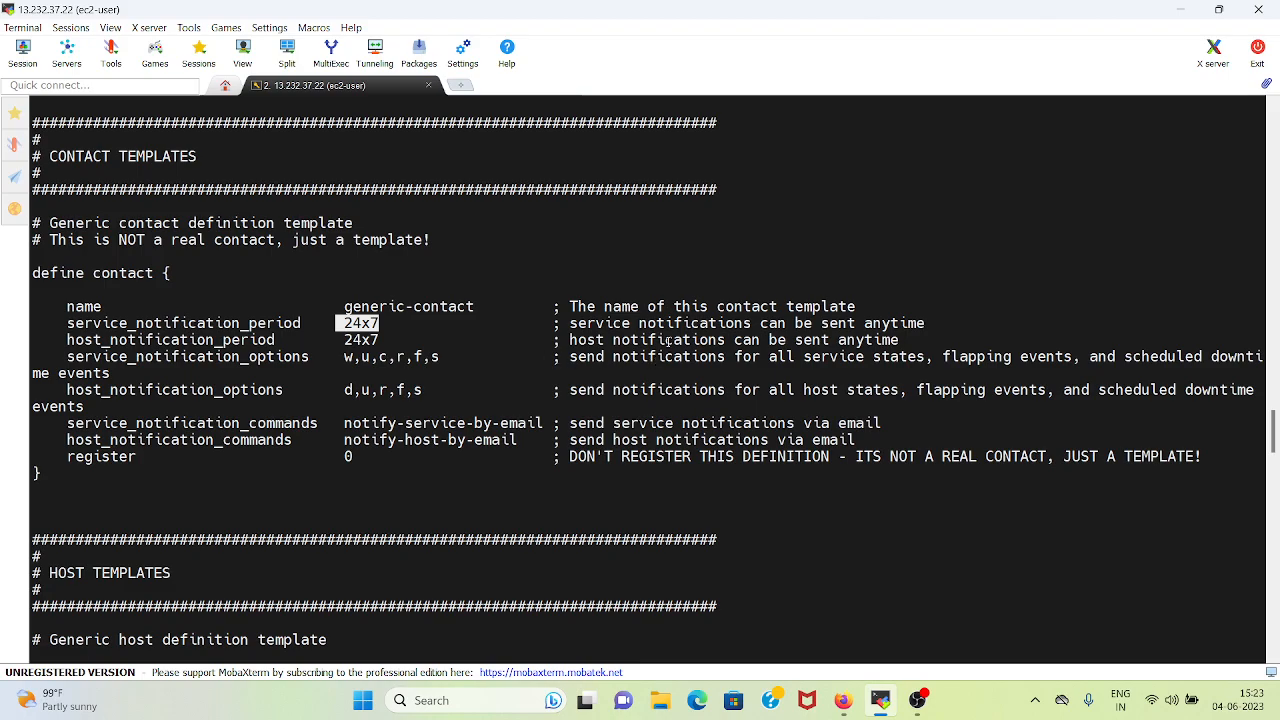
mouse_move(898, 325)
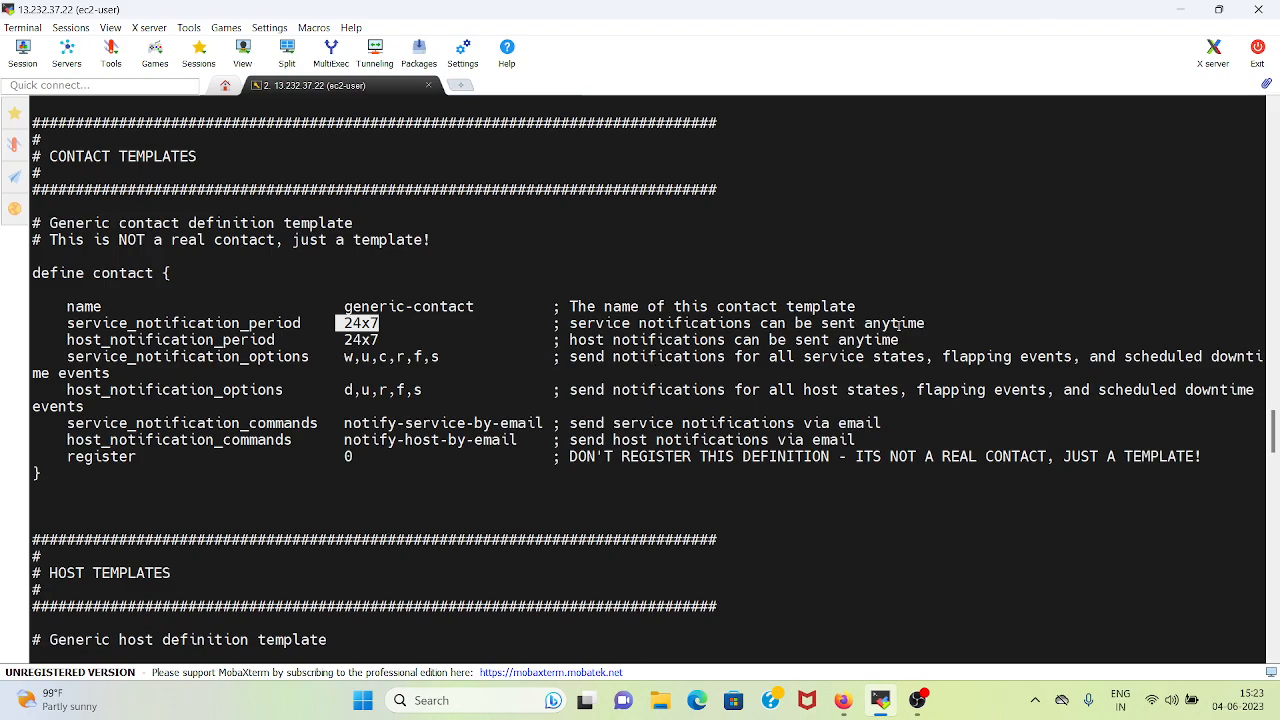
mouse_move(399, 347)
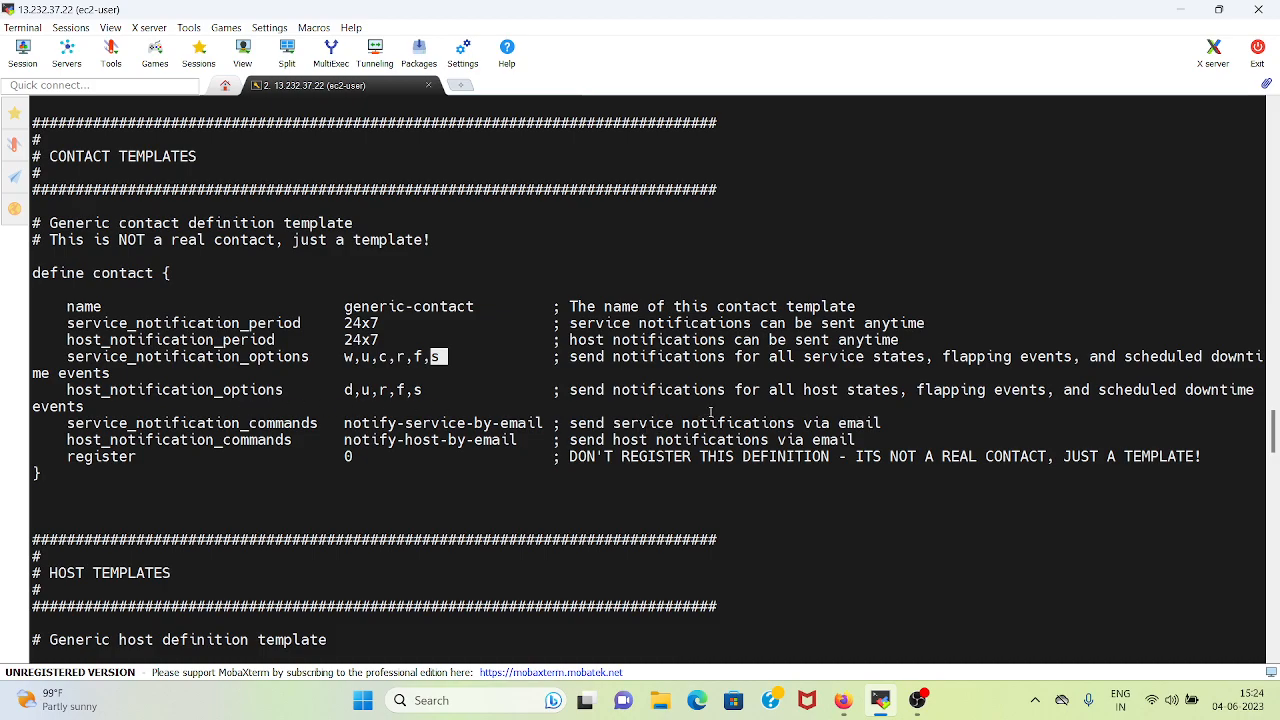
mouse_move(858, 403)
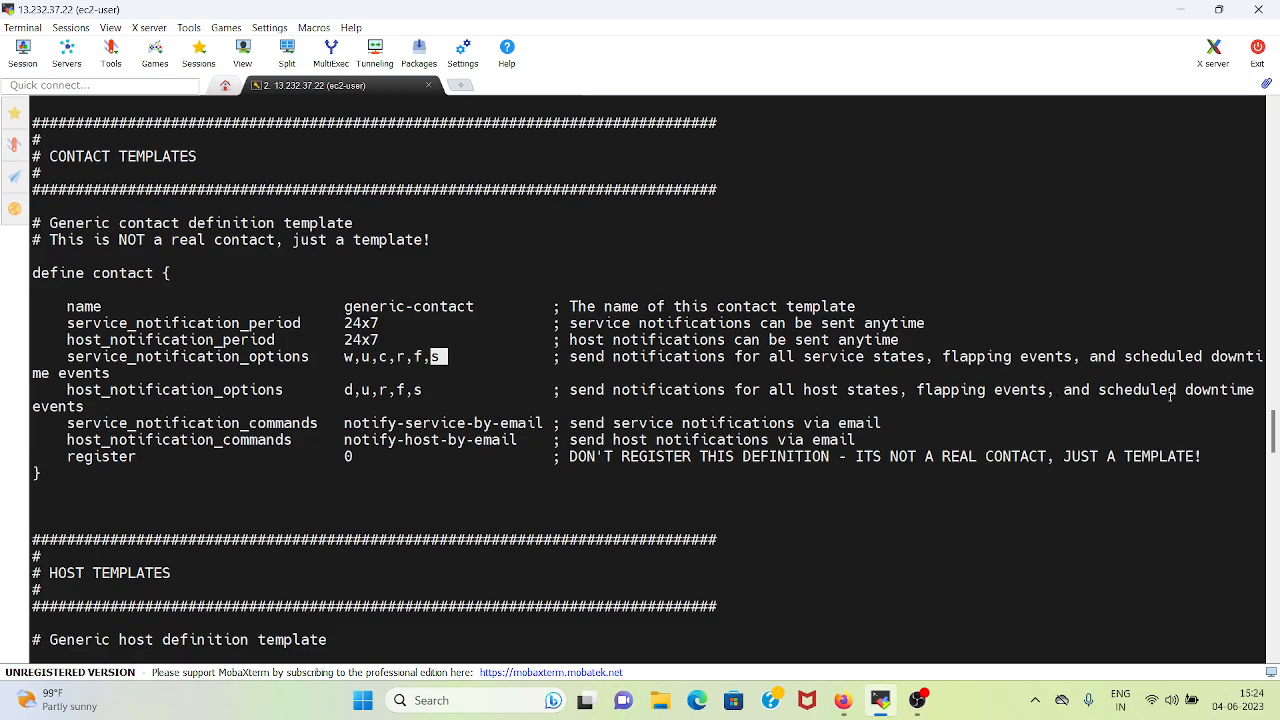
mouse_move(222, 405)
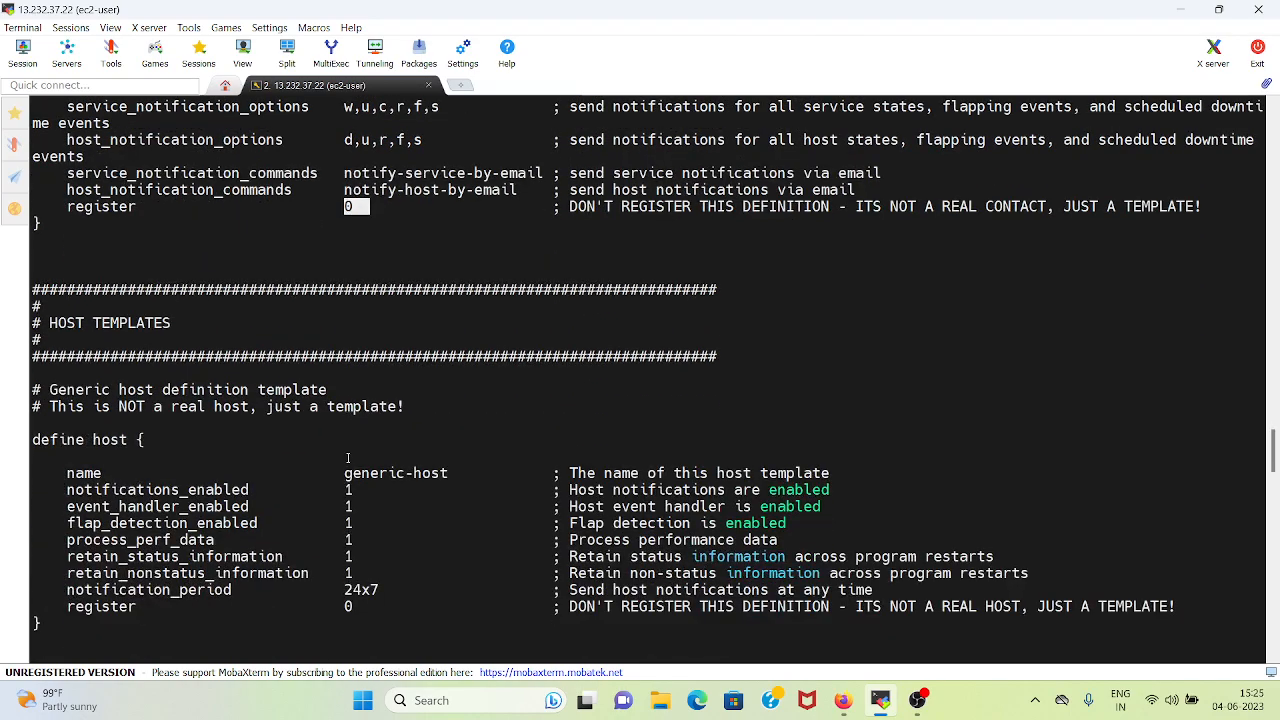
scroll(down, 3)
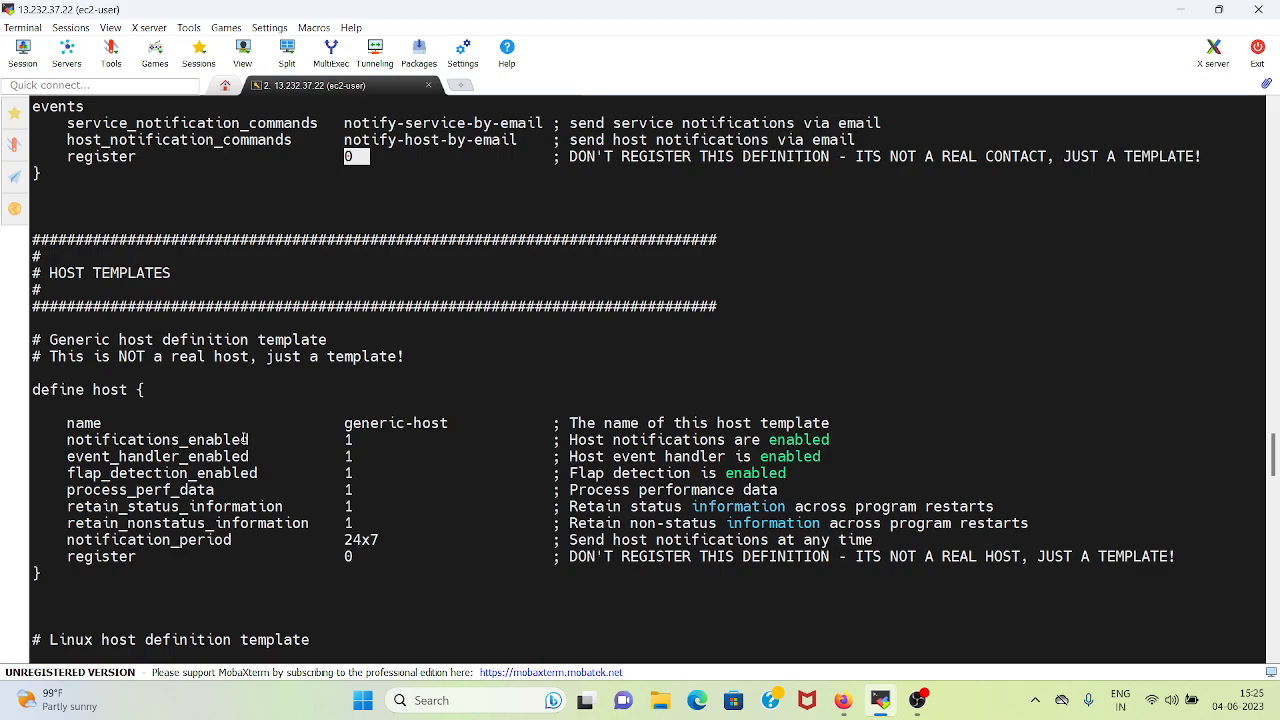
mouse_move(318, 194)
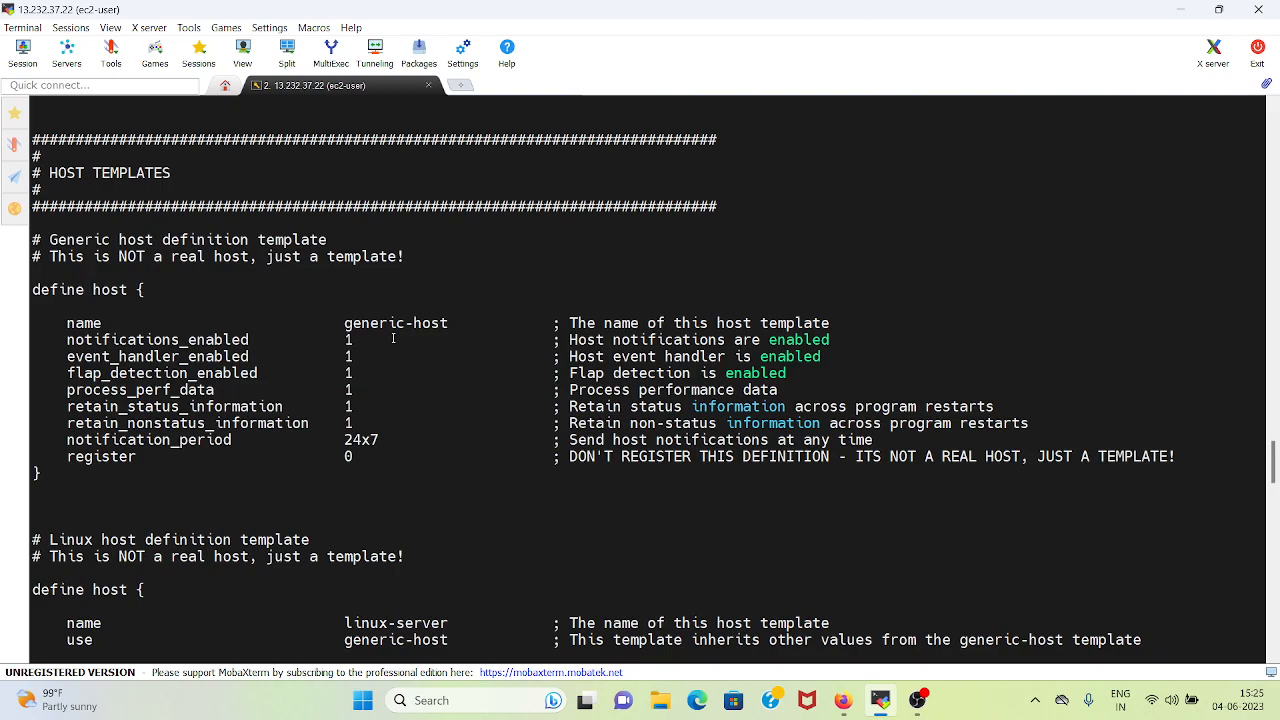
scroll(down, 3)
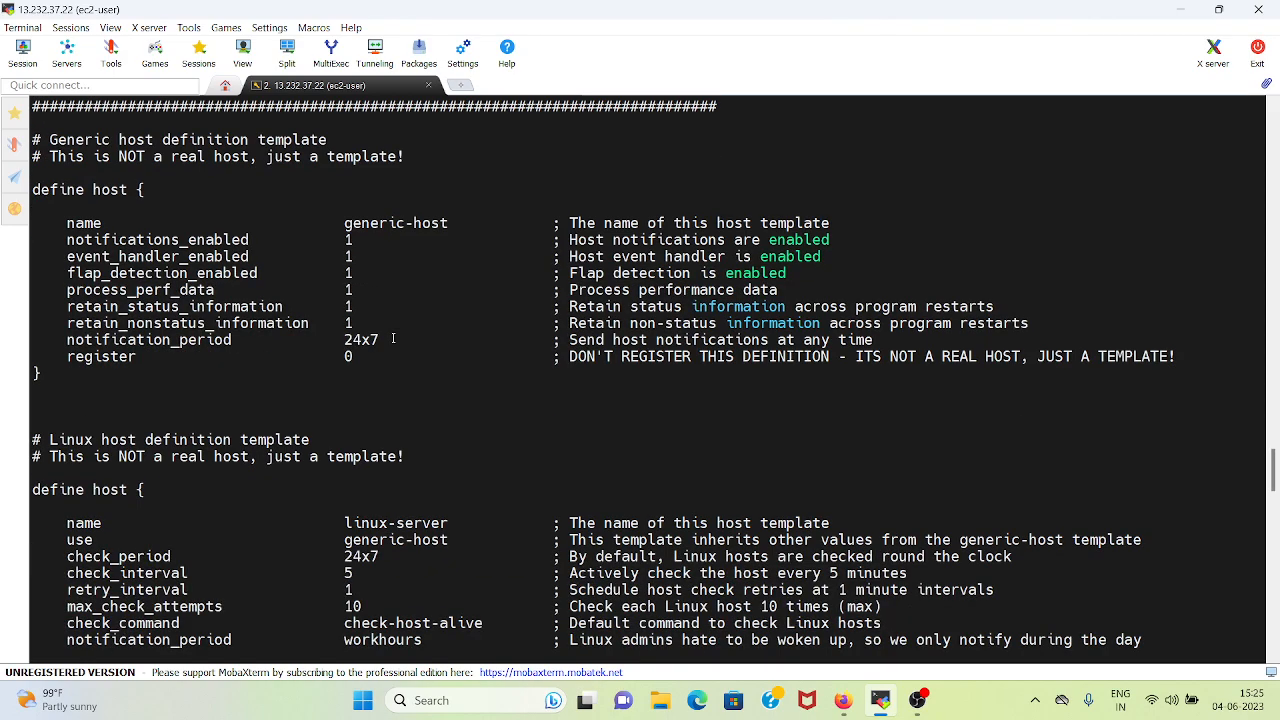
scroll(down, 3)
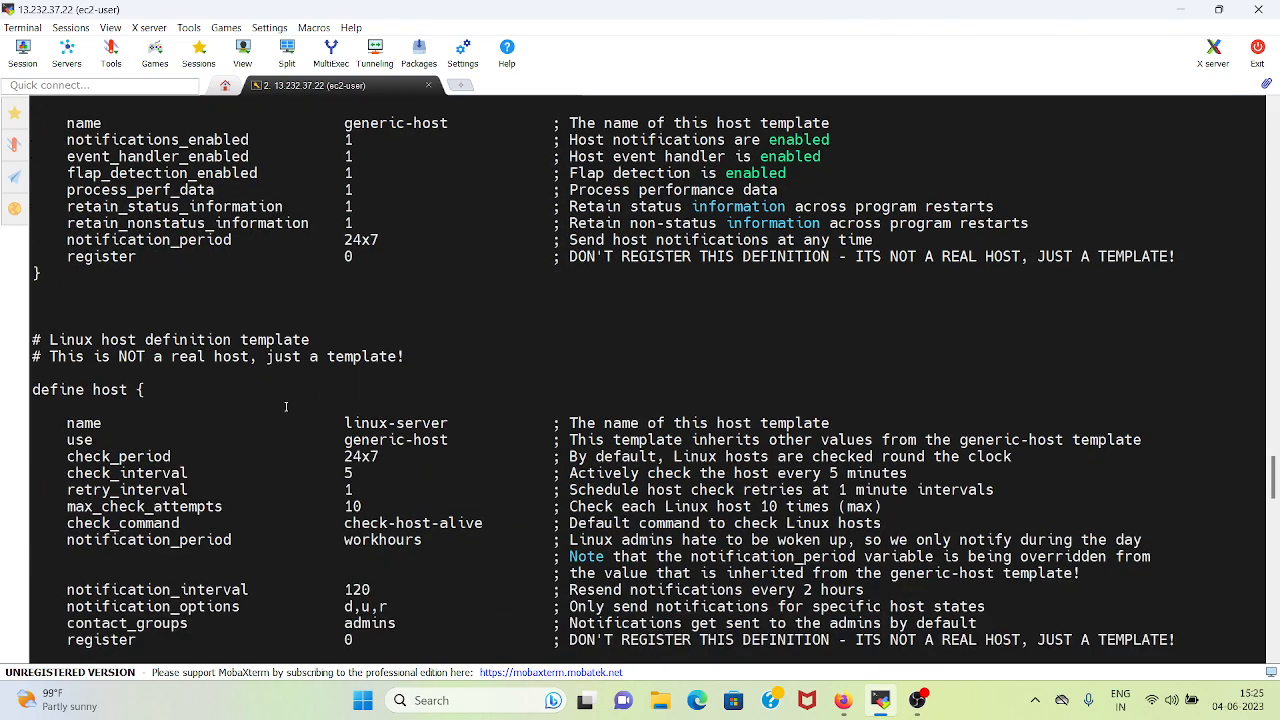
scroll(down, 3)
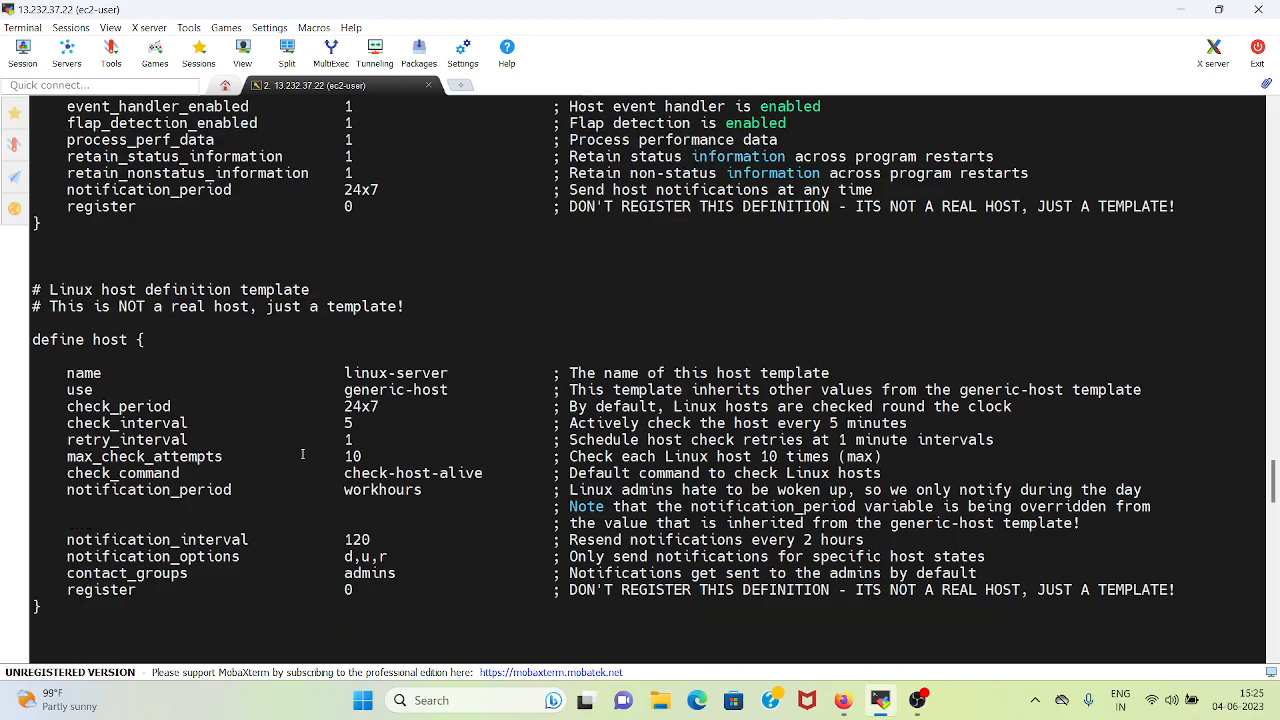
scroll(down, 3)
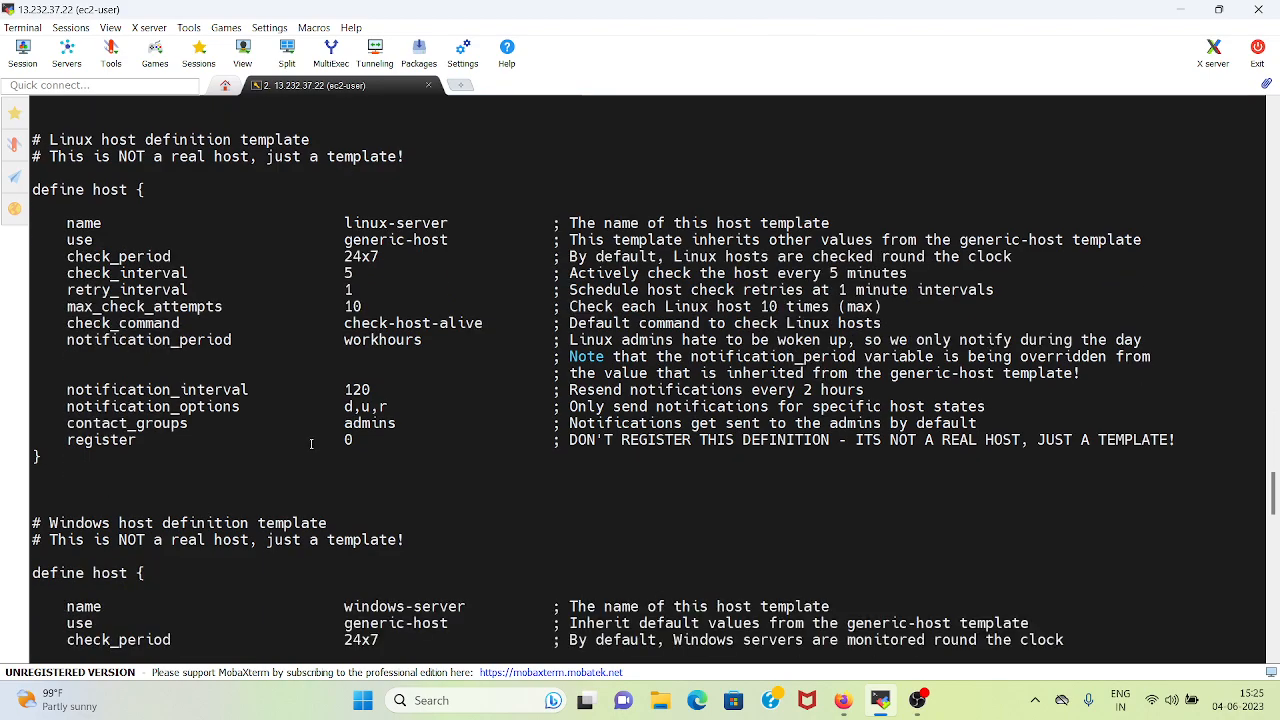
scroll(down, 3)
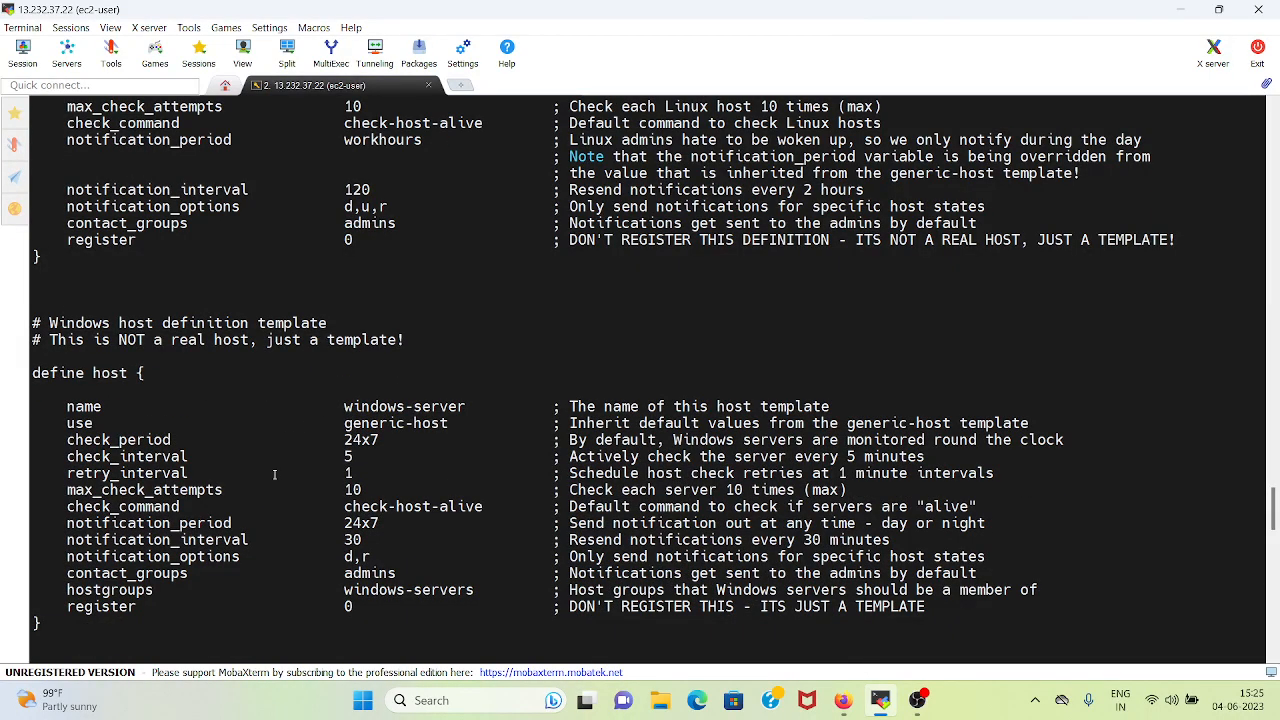
scroll(down, 3)
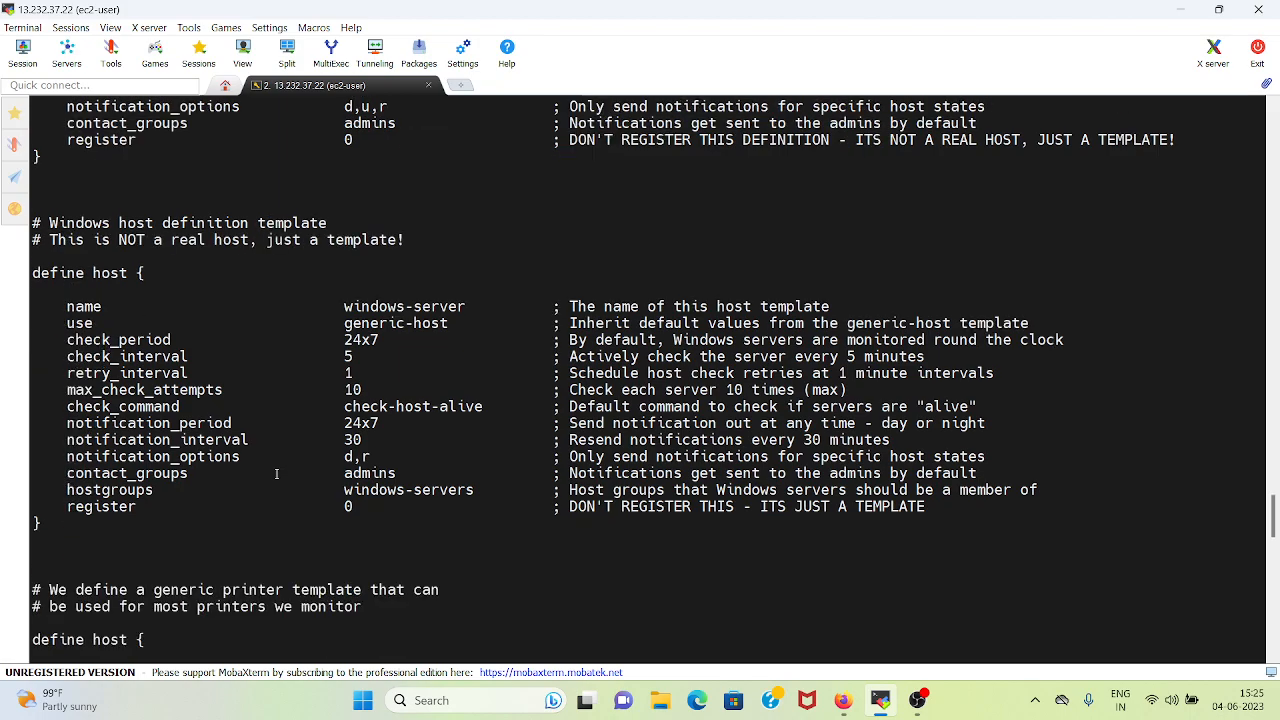
scroll(down, 3)
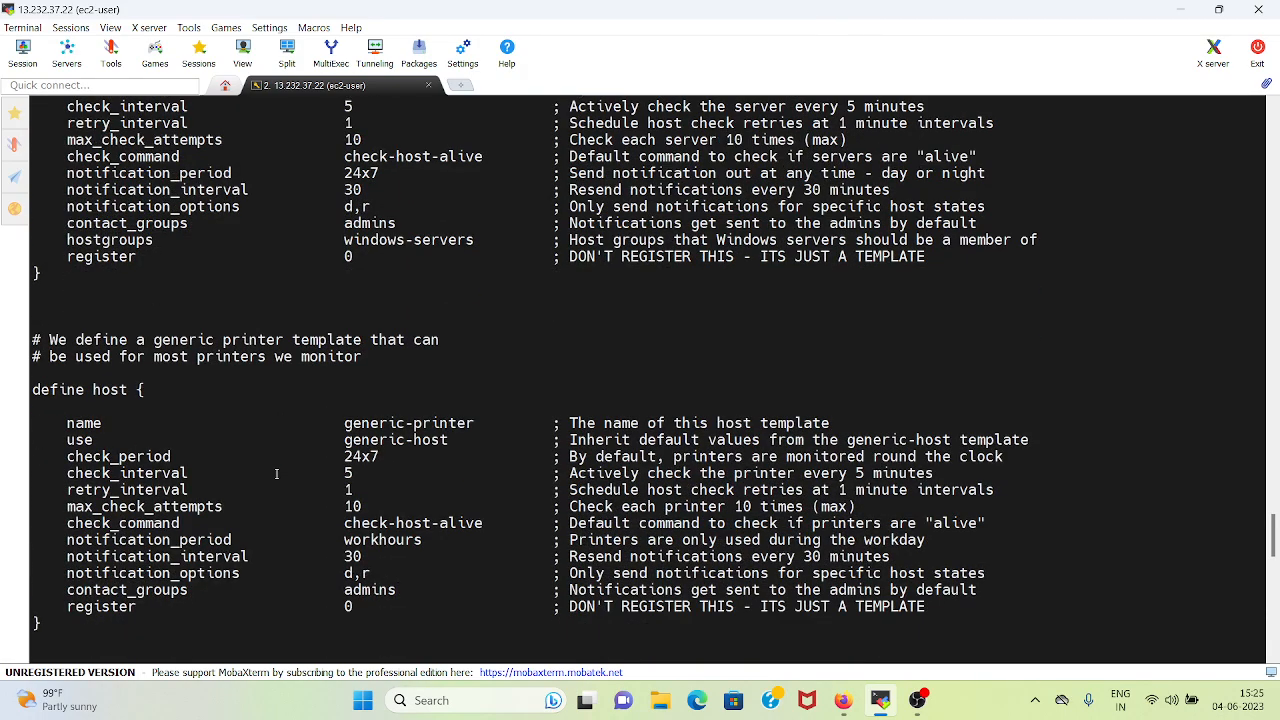
scroll(down, 3)
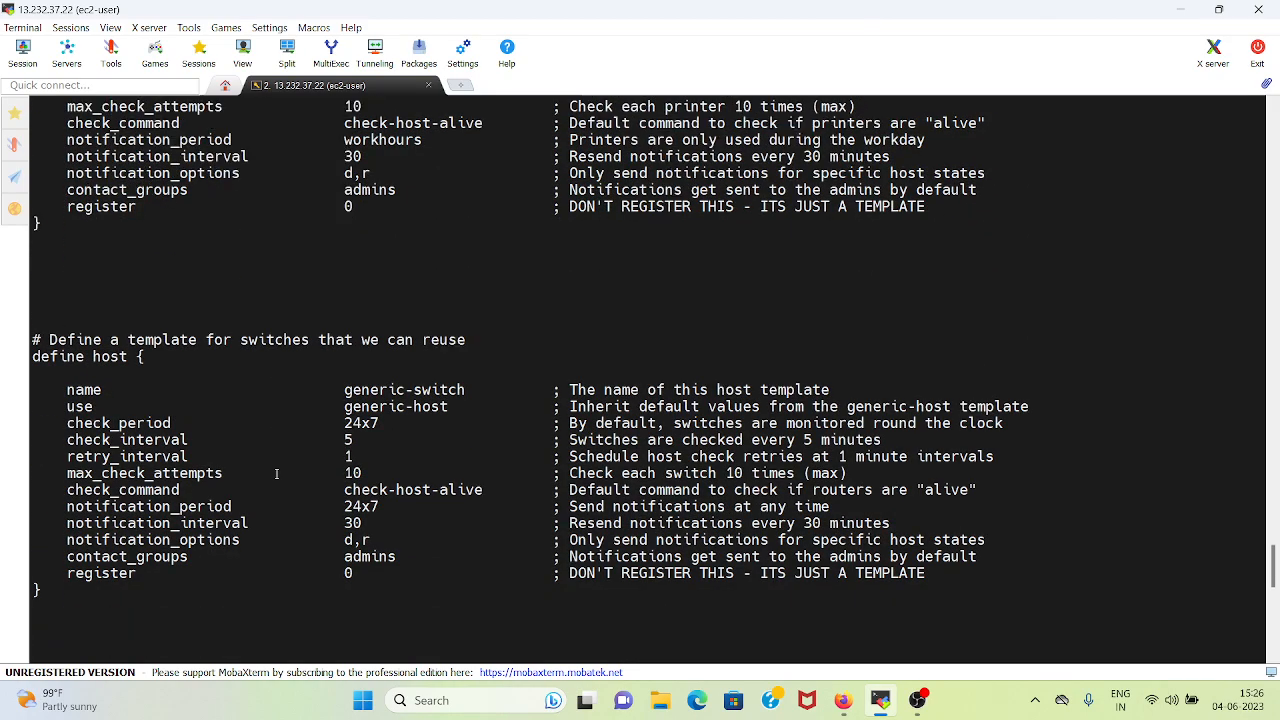
scroll(down, 3)
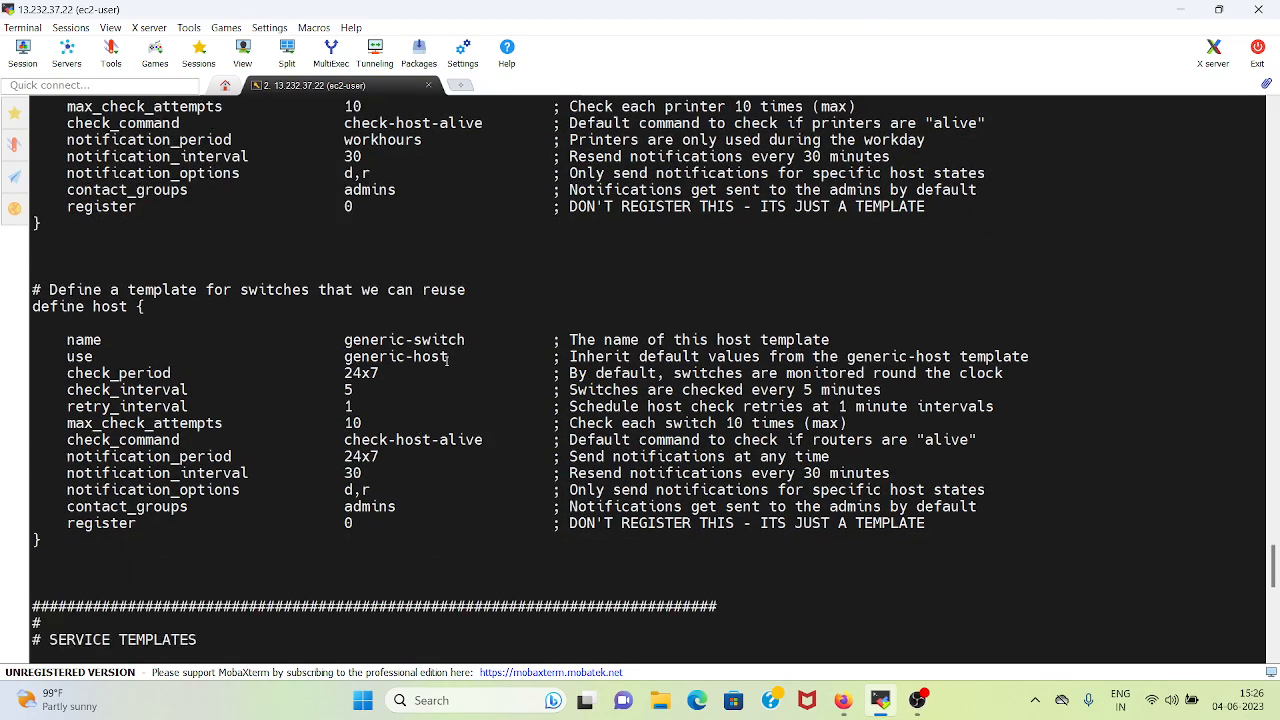
scroll(down, 3)
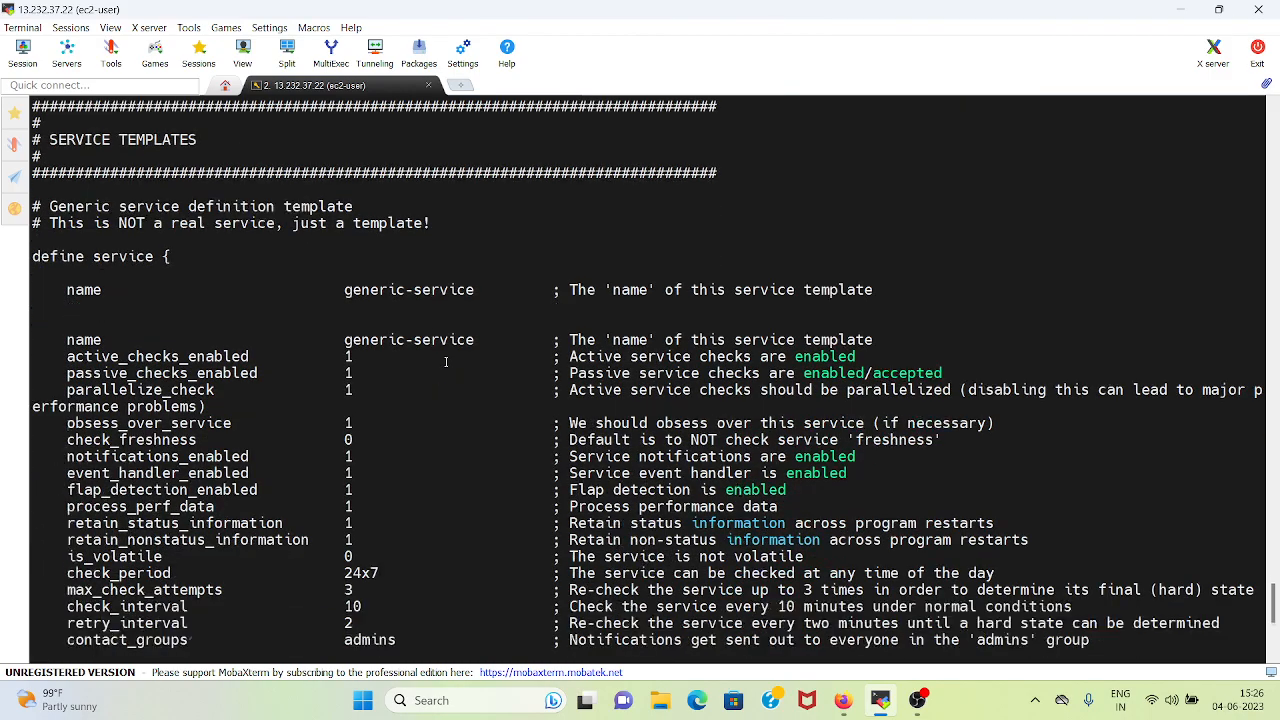
scroll(down, 3)
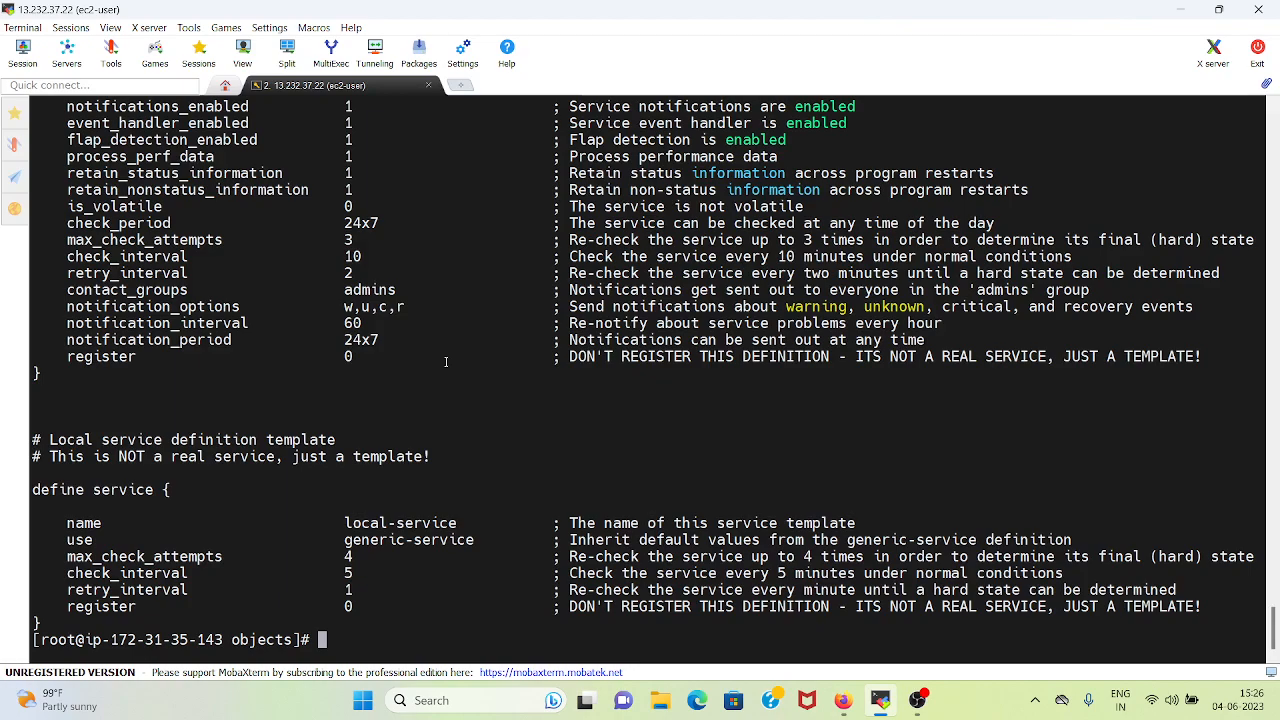
text(vi)
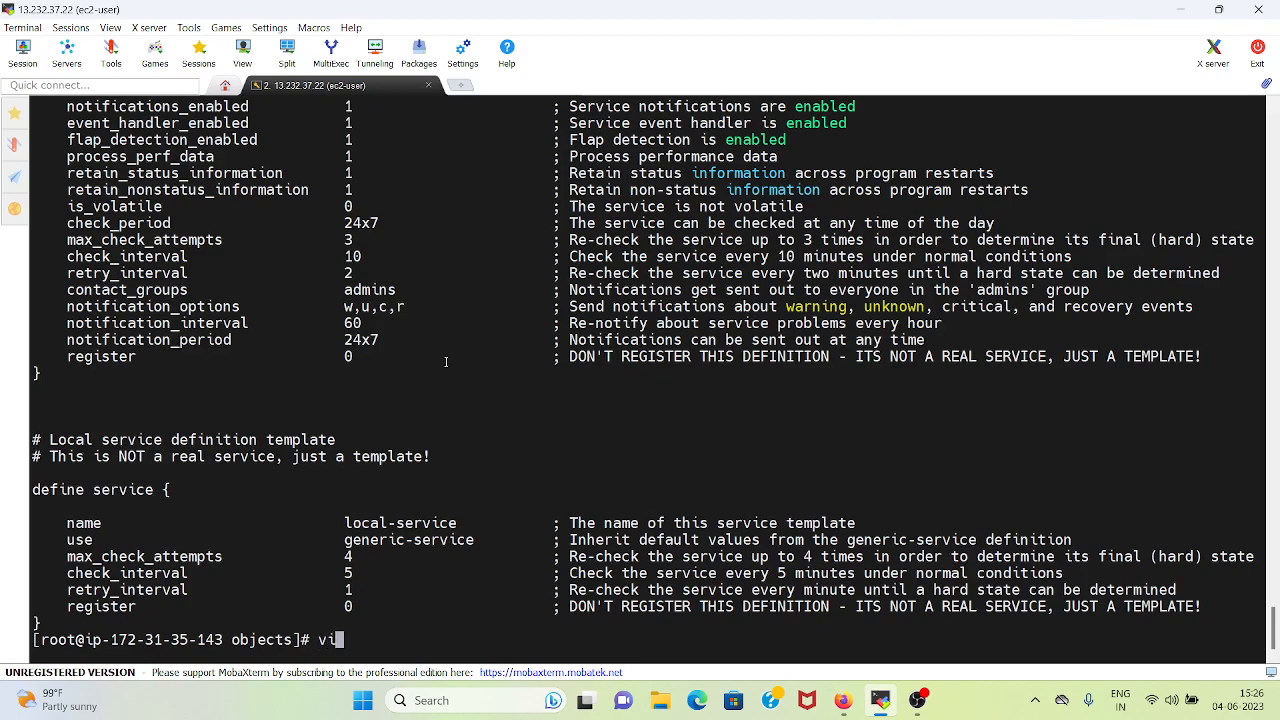
text(localhost.cfg)
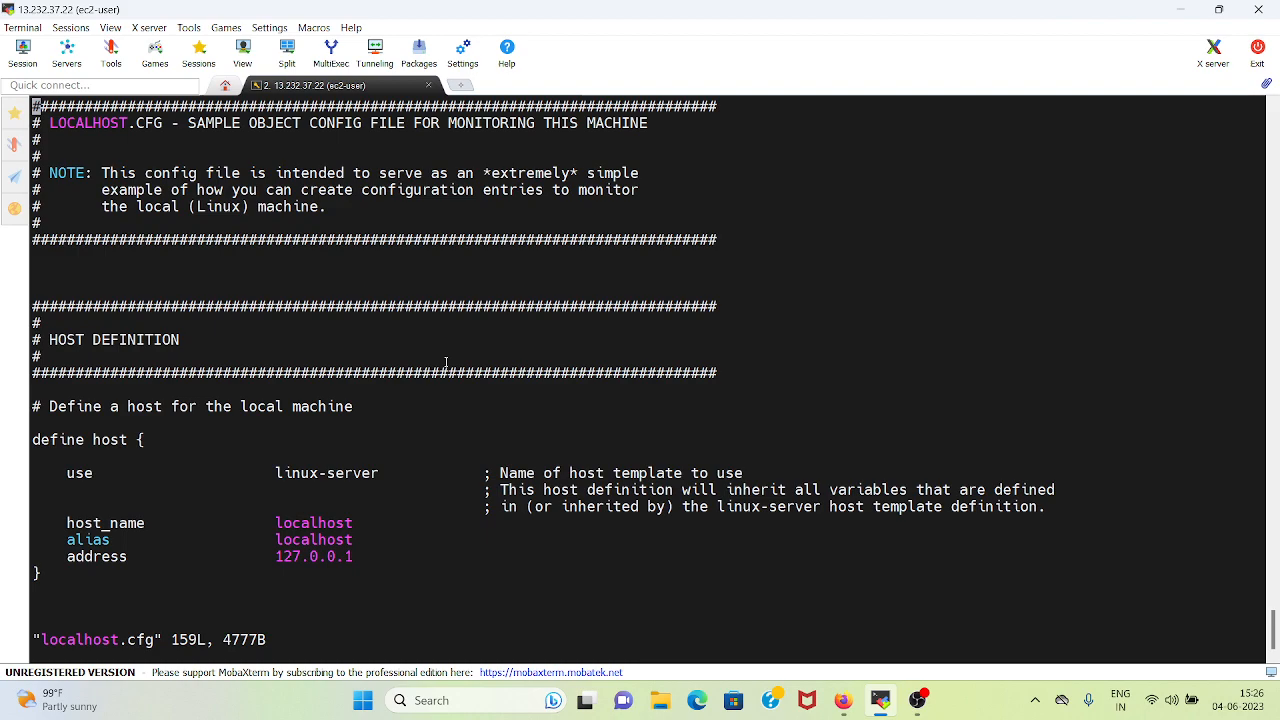
mouse_move(106, 495)
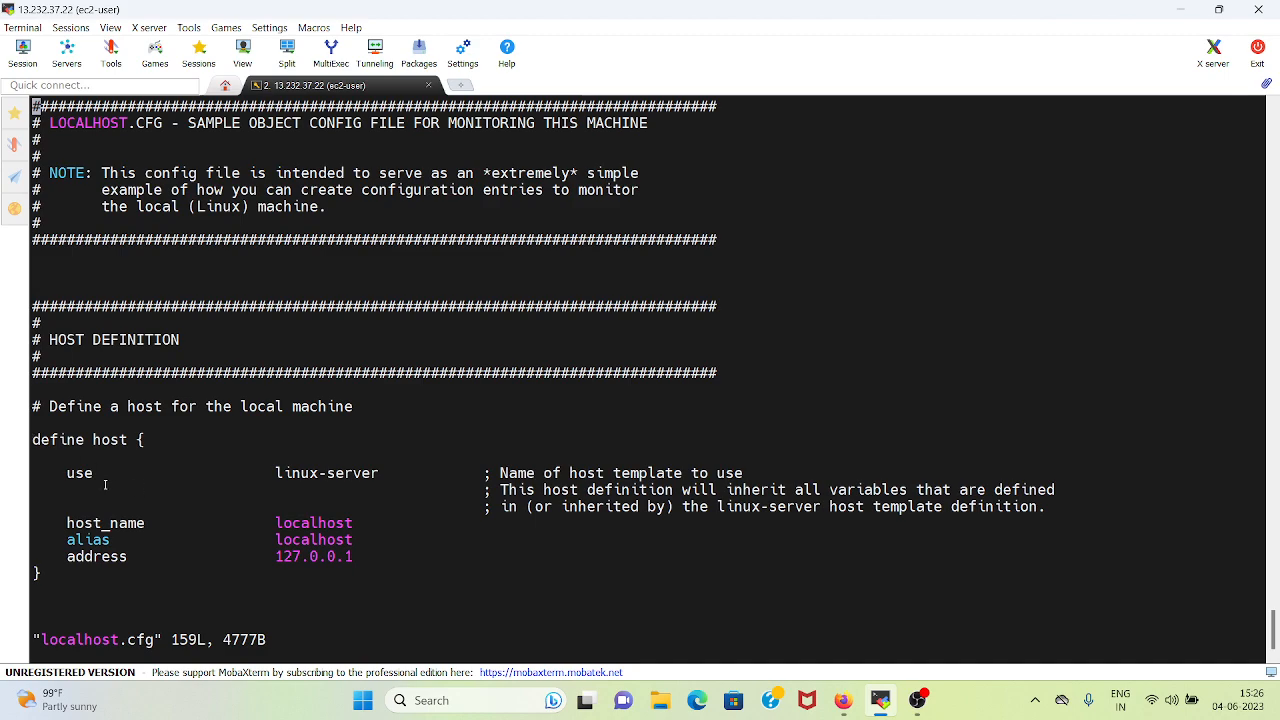
double_click(326, 473)
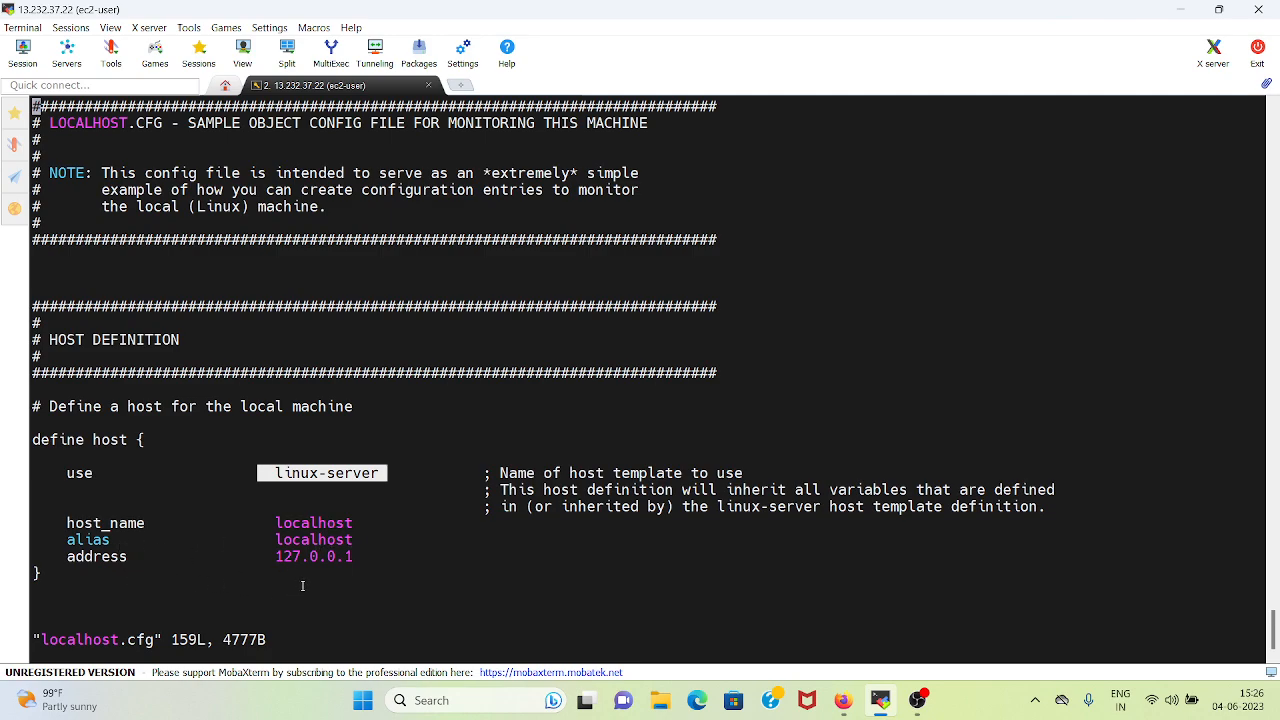
mouse_move(374, 579)
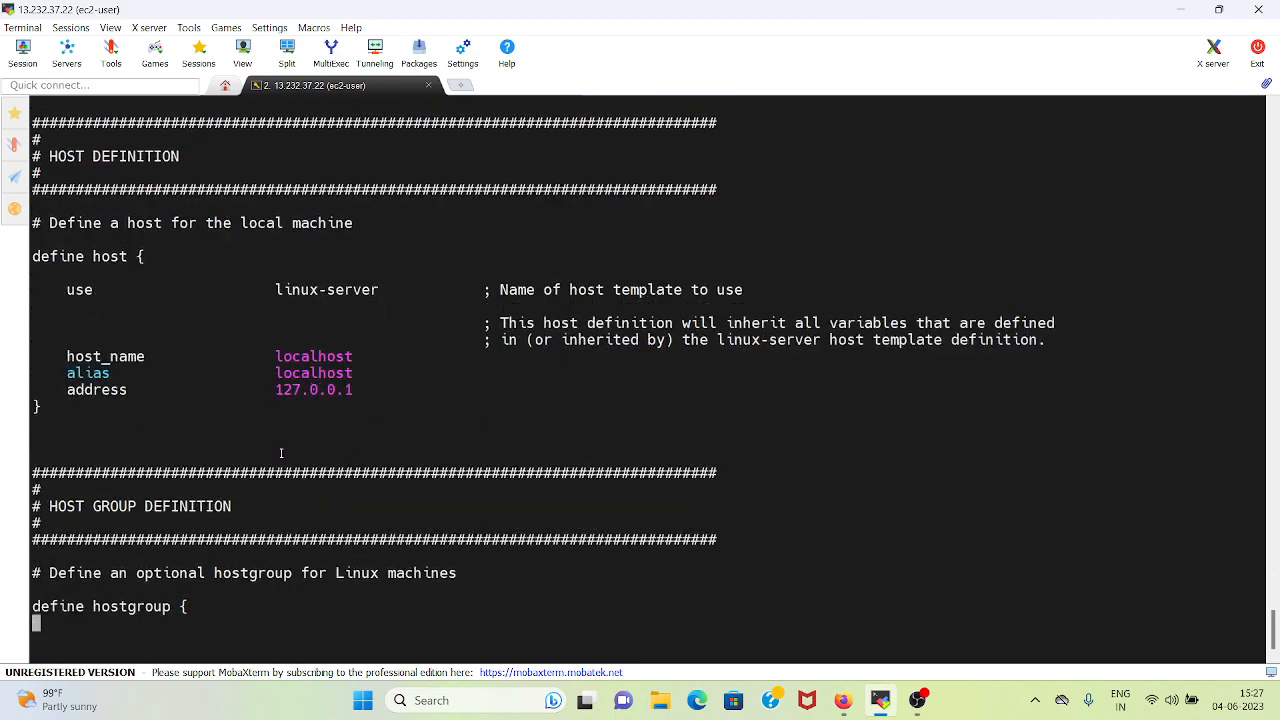
scroll(down, 3)
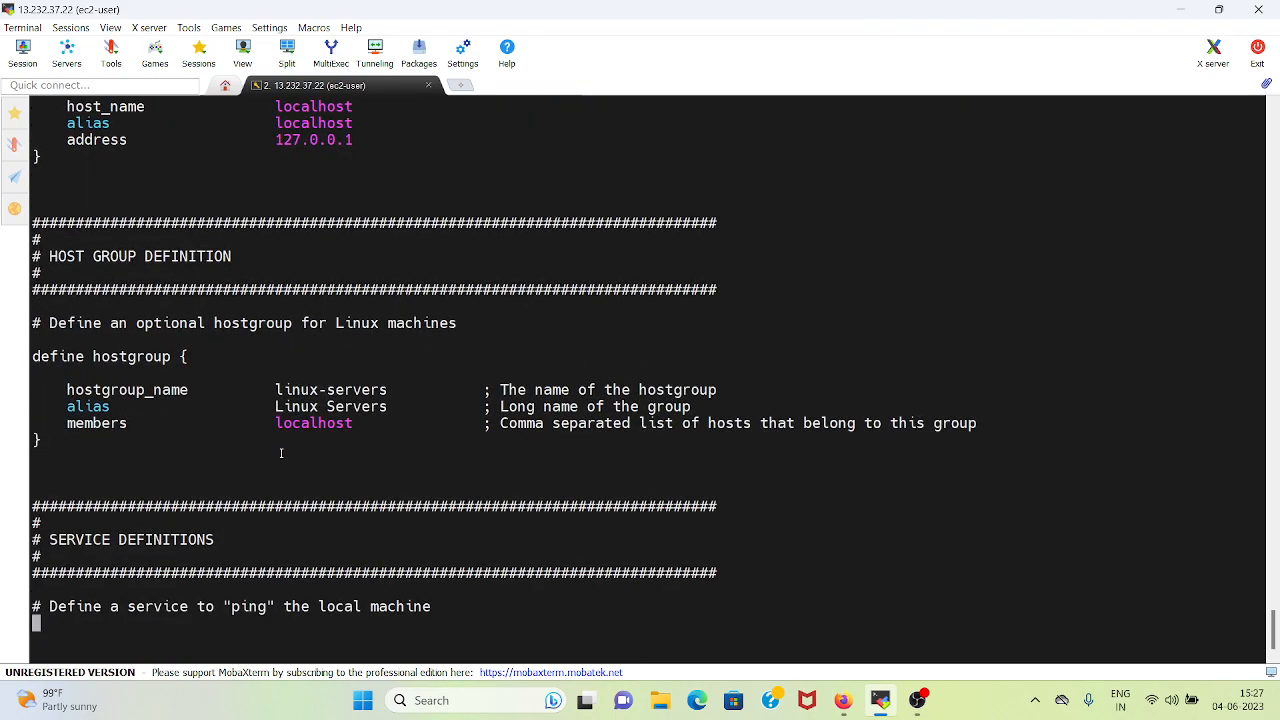
scroll(down, 3)
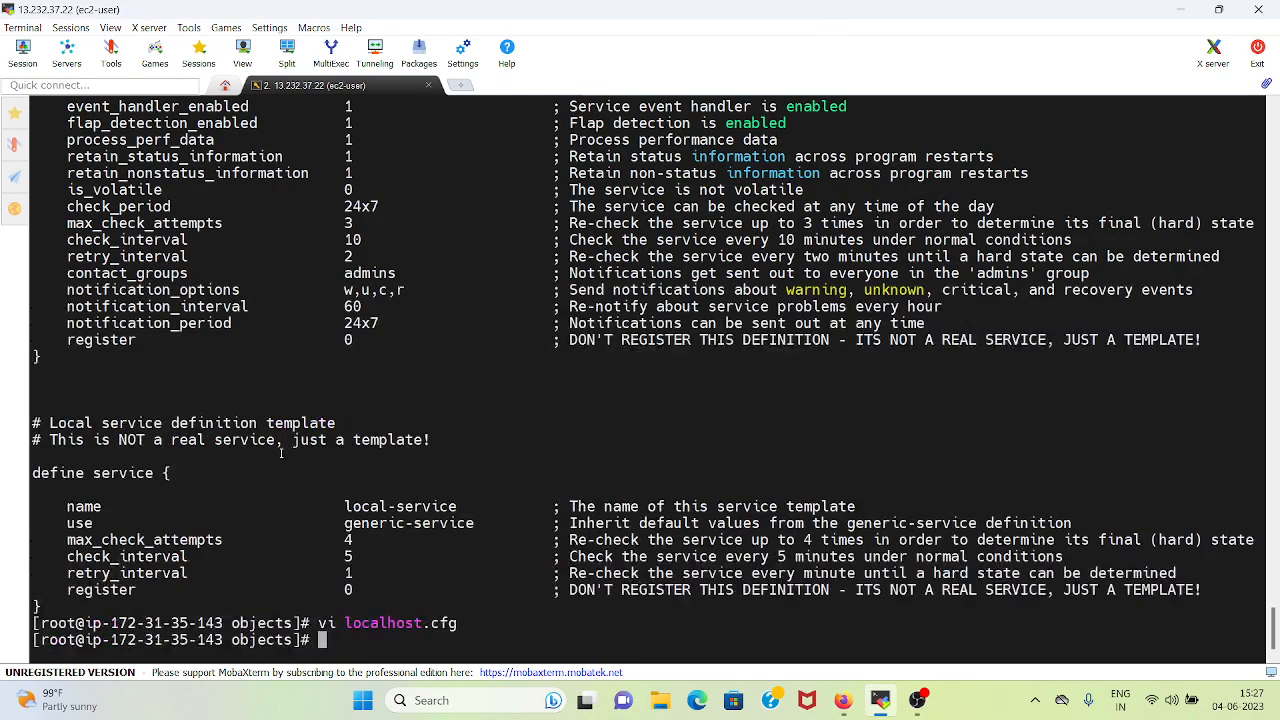
Create learntocode-linux-server.cfg in vi and paste in the copied host definition
text(vi)
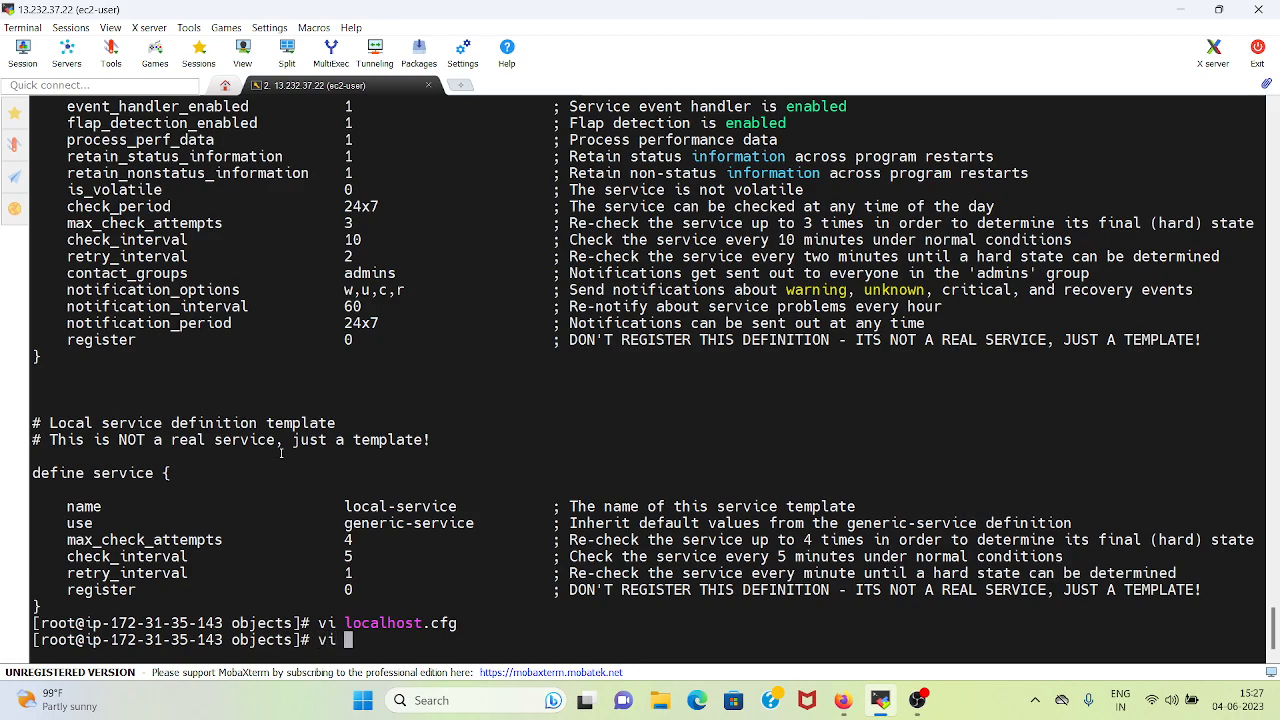
text(lea)
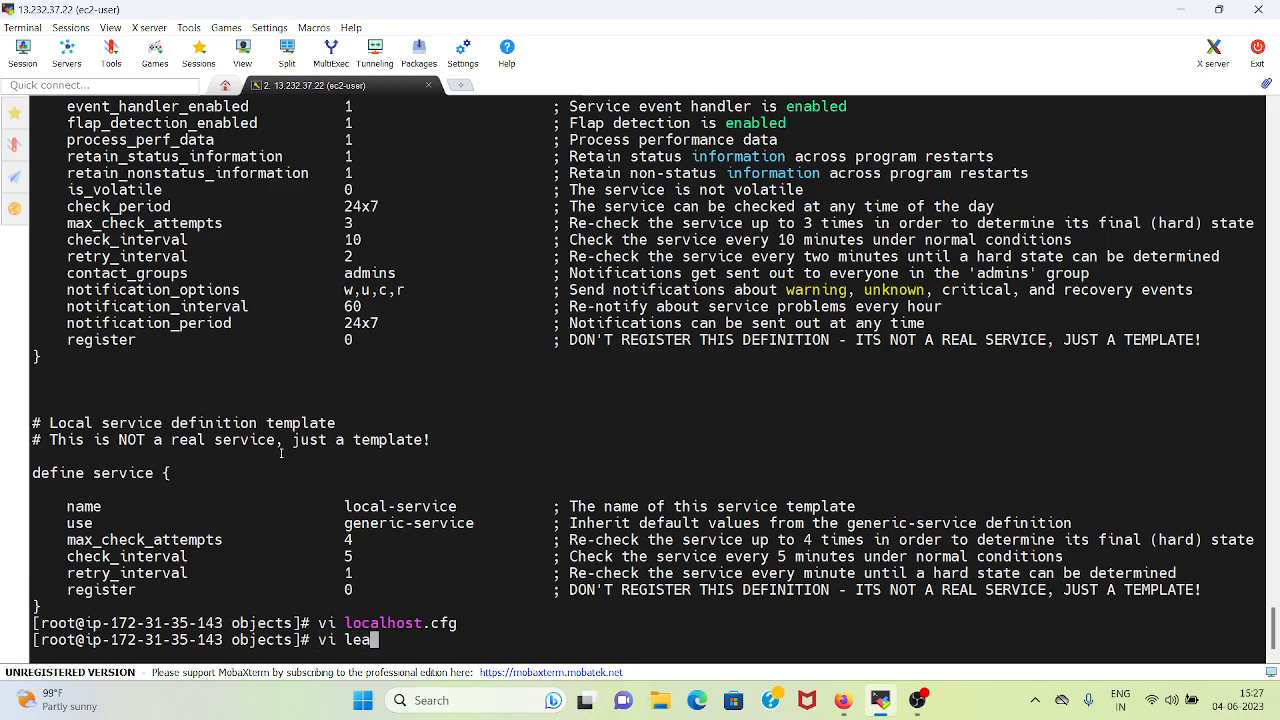
text(rntoc)
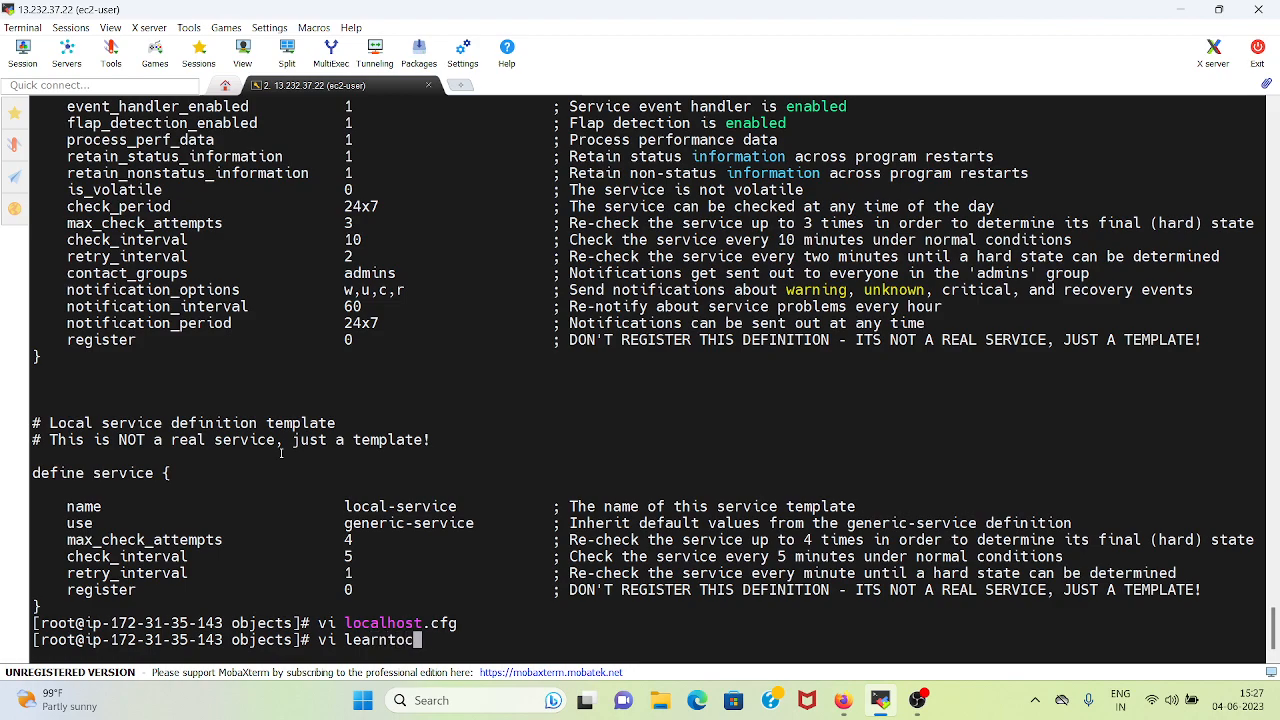
text(ode-linux-server)
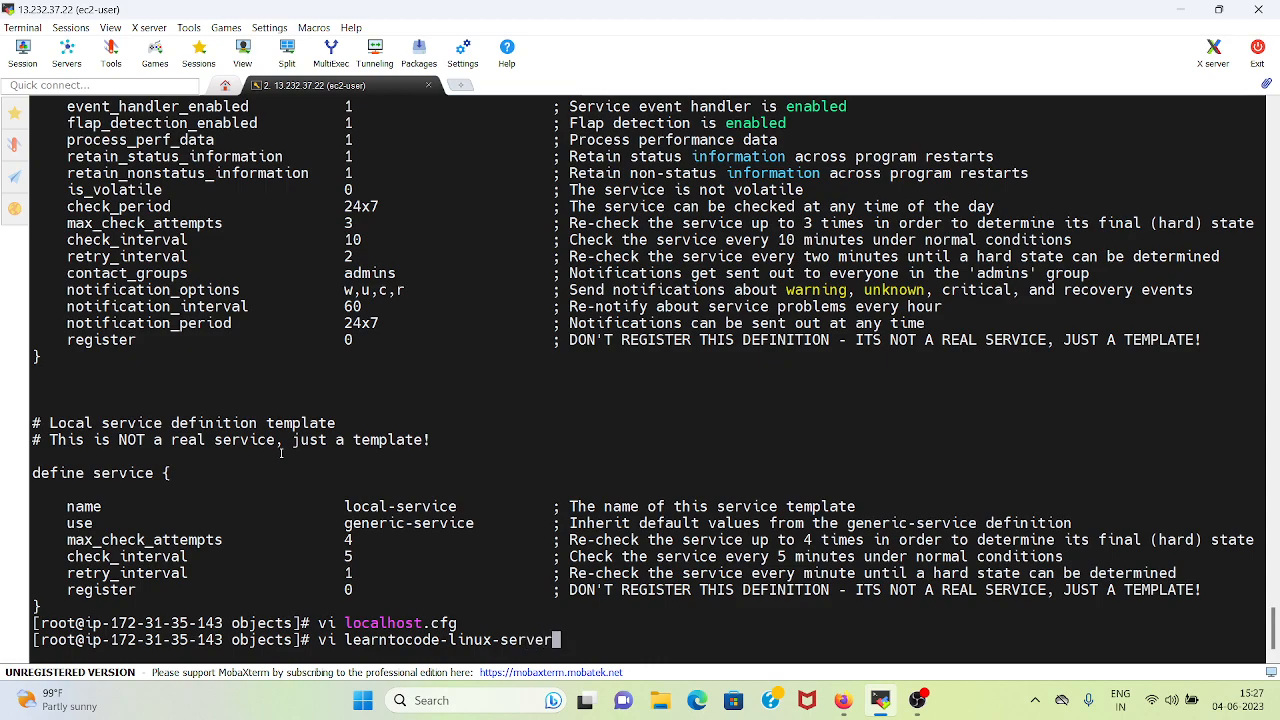
text(.cfg)
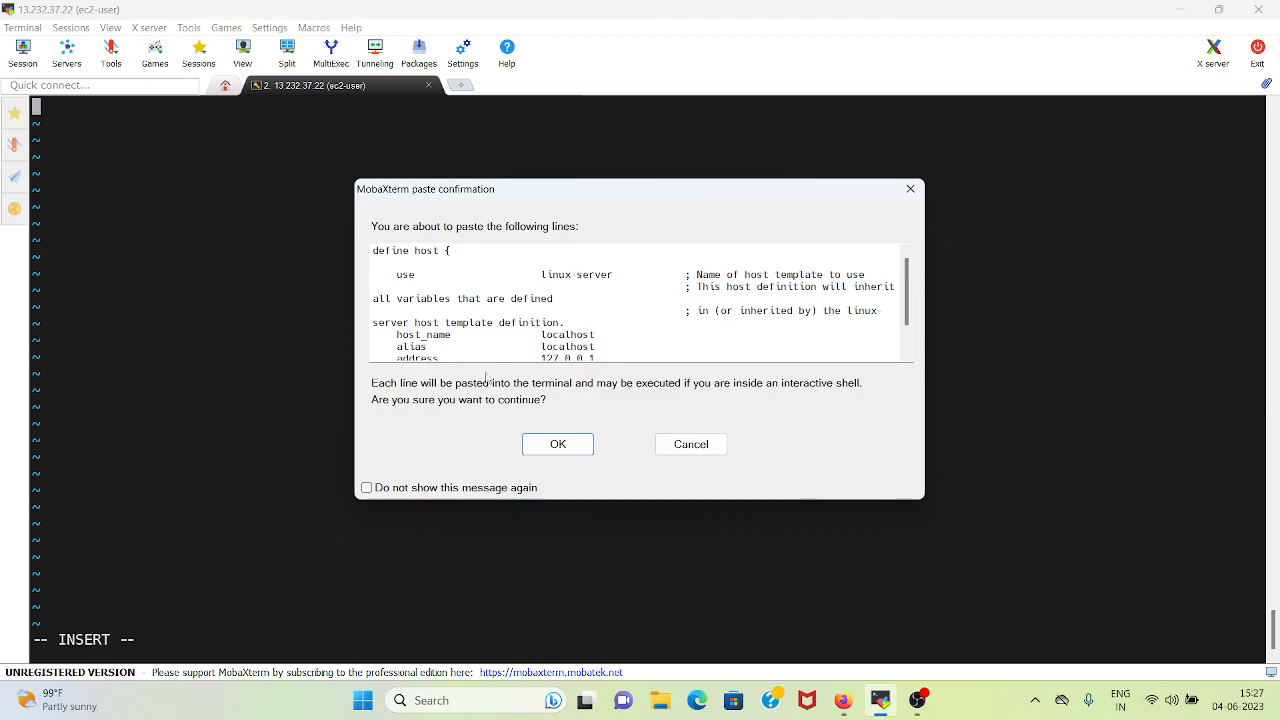
click(558, 444)
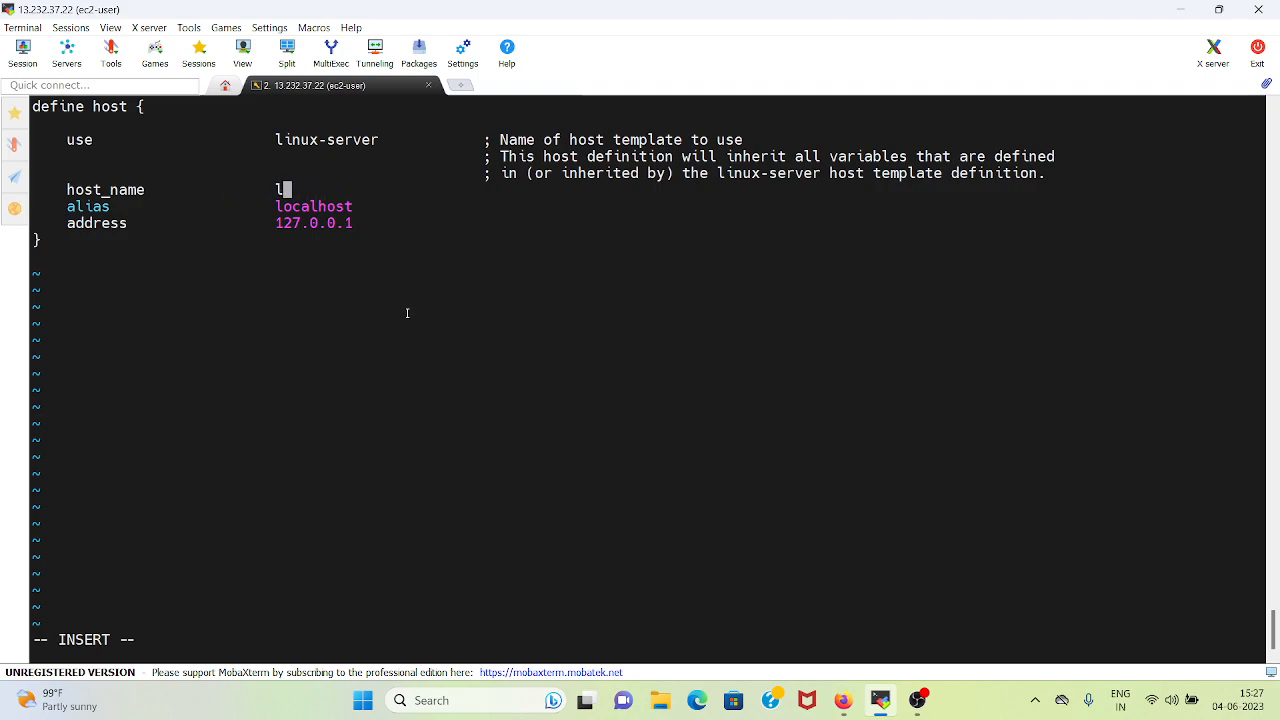
Set host_name and alias to learntocode-linux-server, then leave insert mode
text(eas)
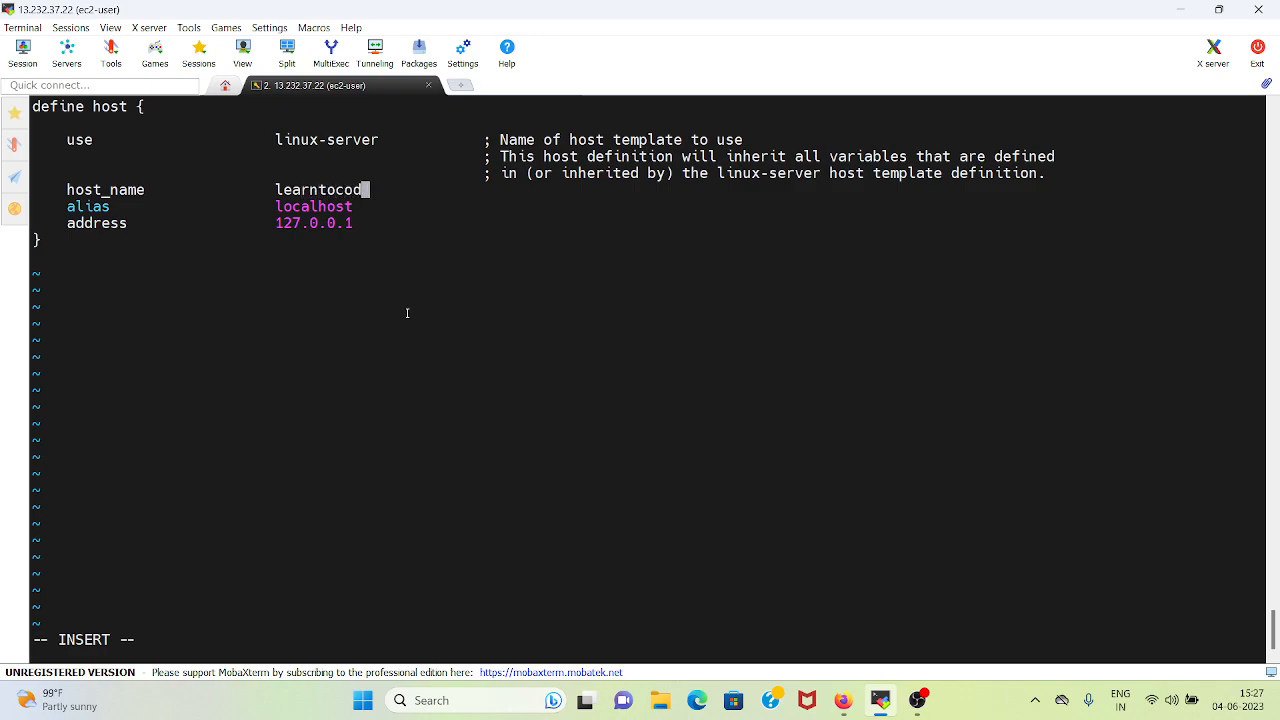
text(e-linux)
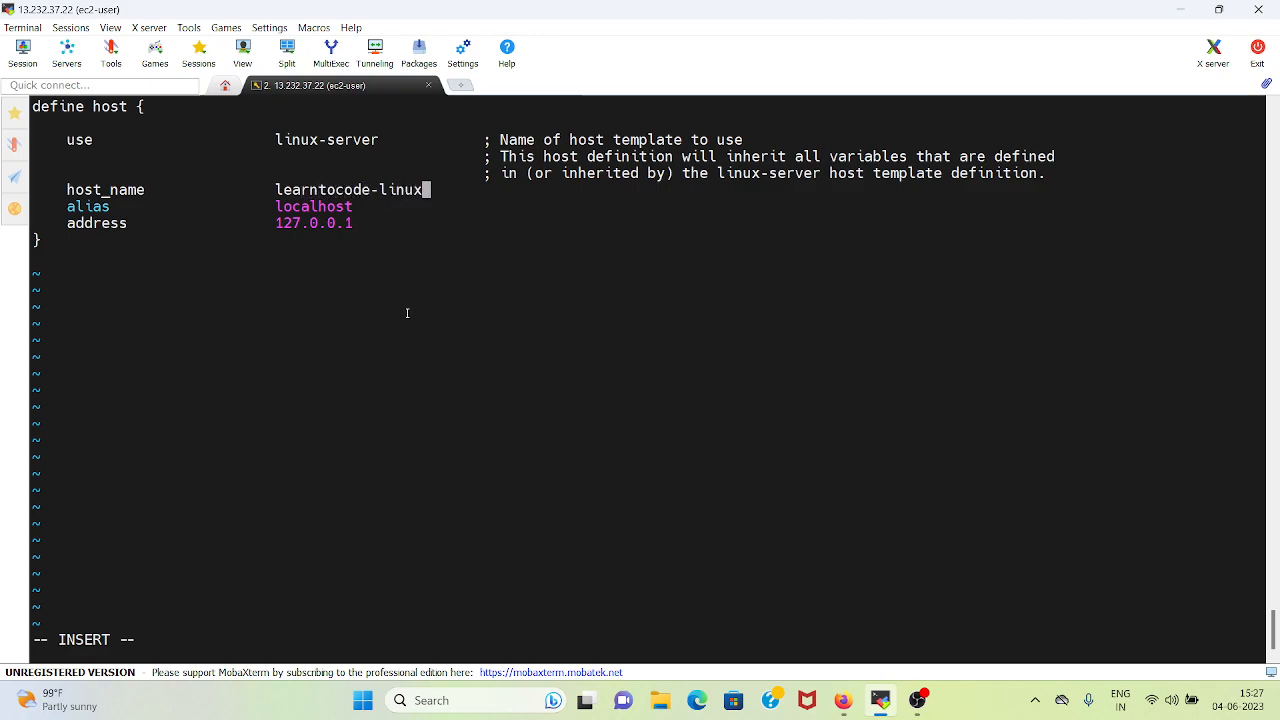
text(-server)
click(375, 206)
text(learn)
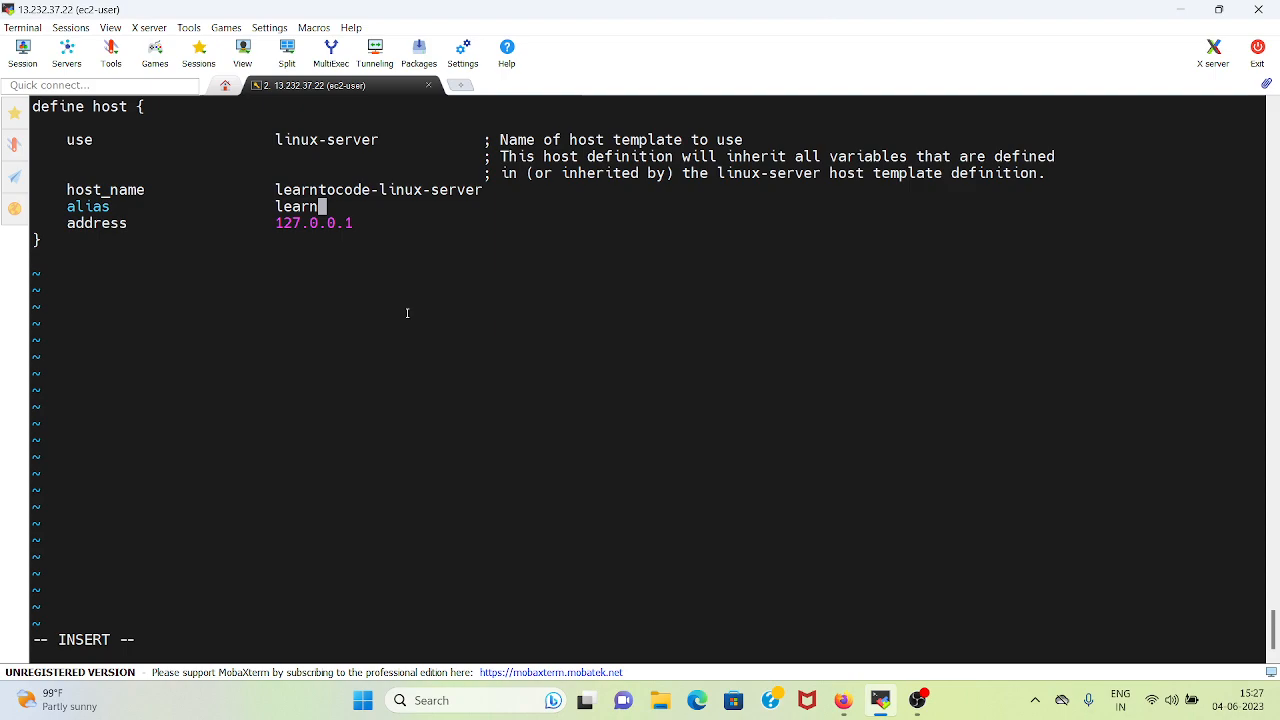
text(tocode-)
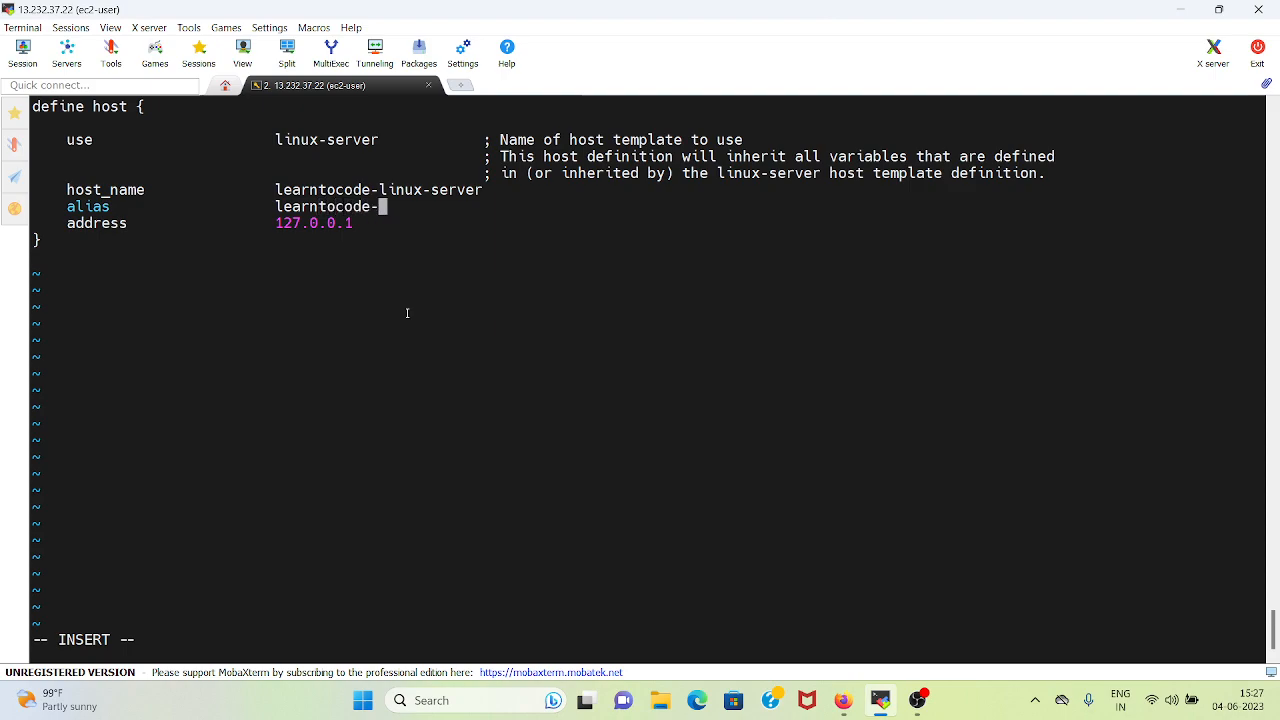
text(linux-s)
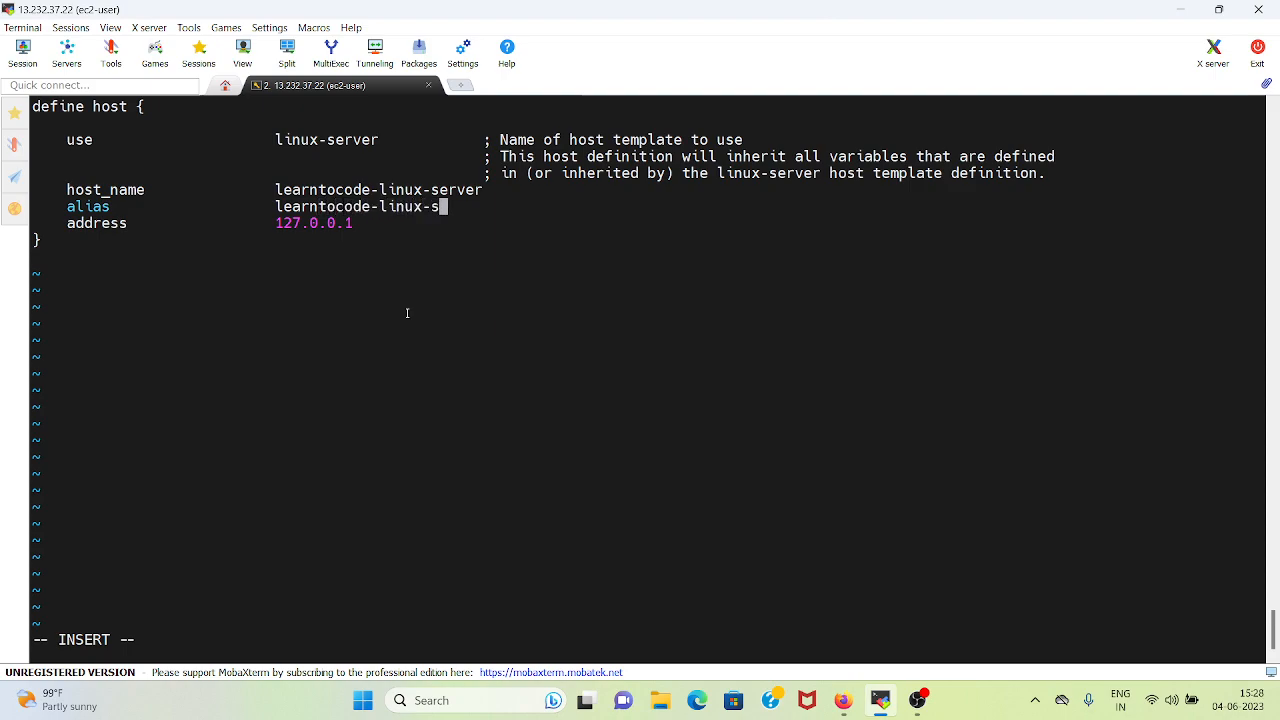
text(erver)
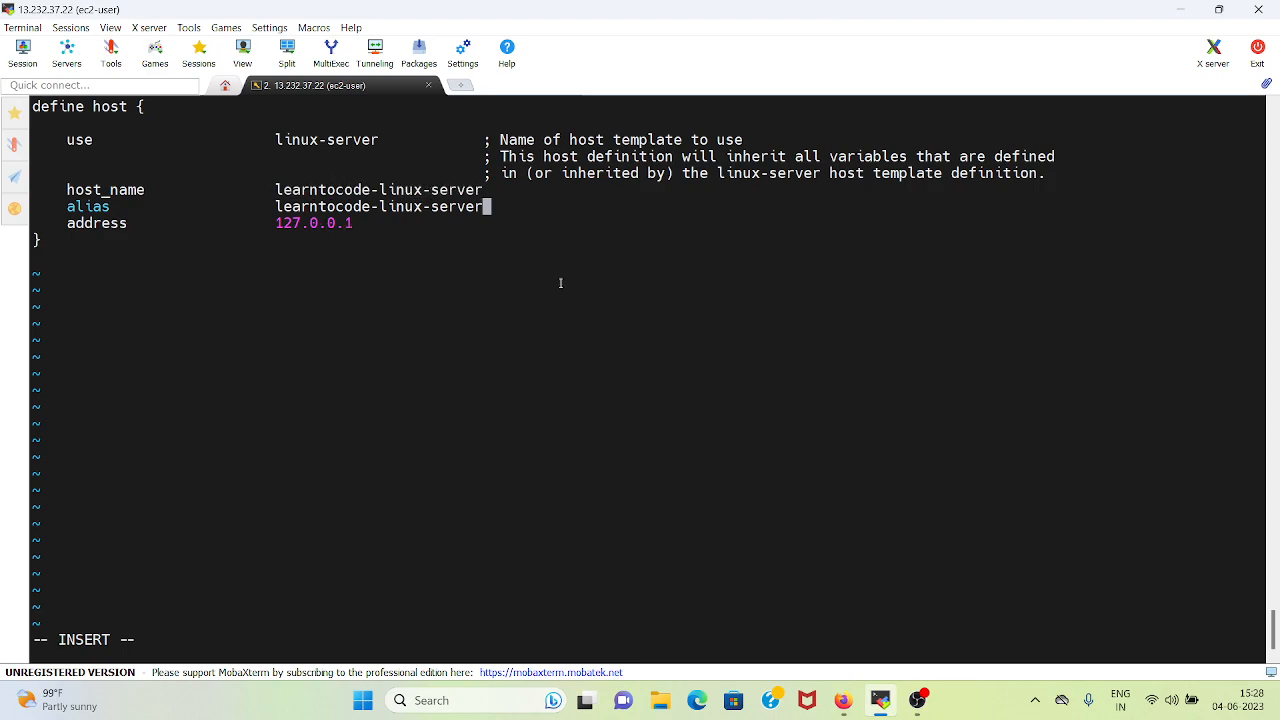
key(Escape)
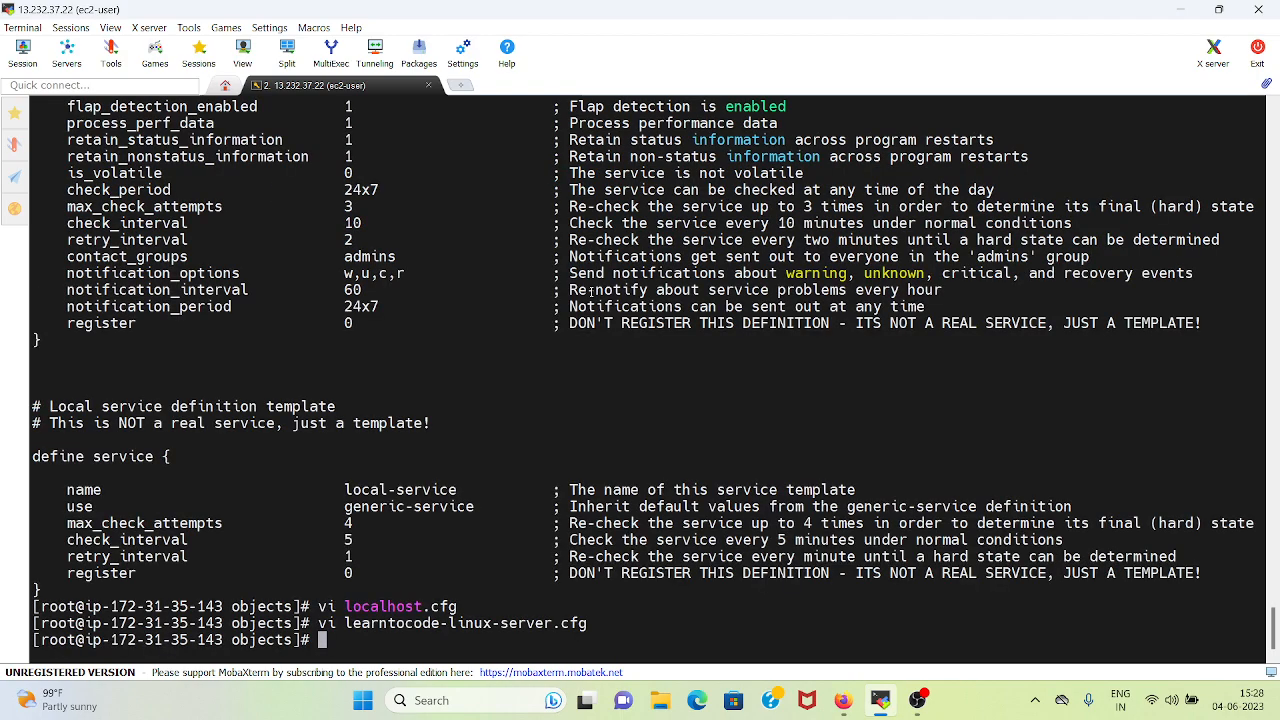
List the objects and parent config directories, then open nagios.cfg in vi
text(ls)
text(cd ..)
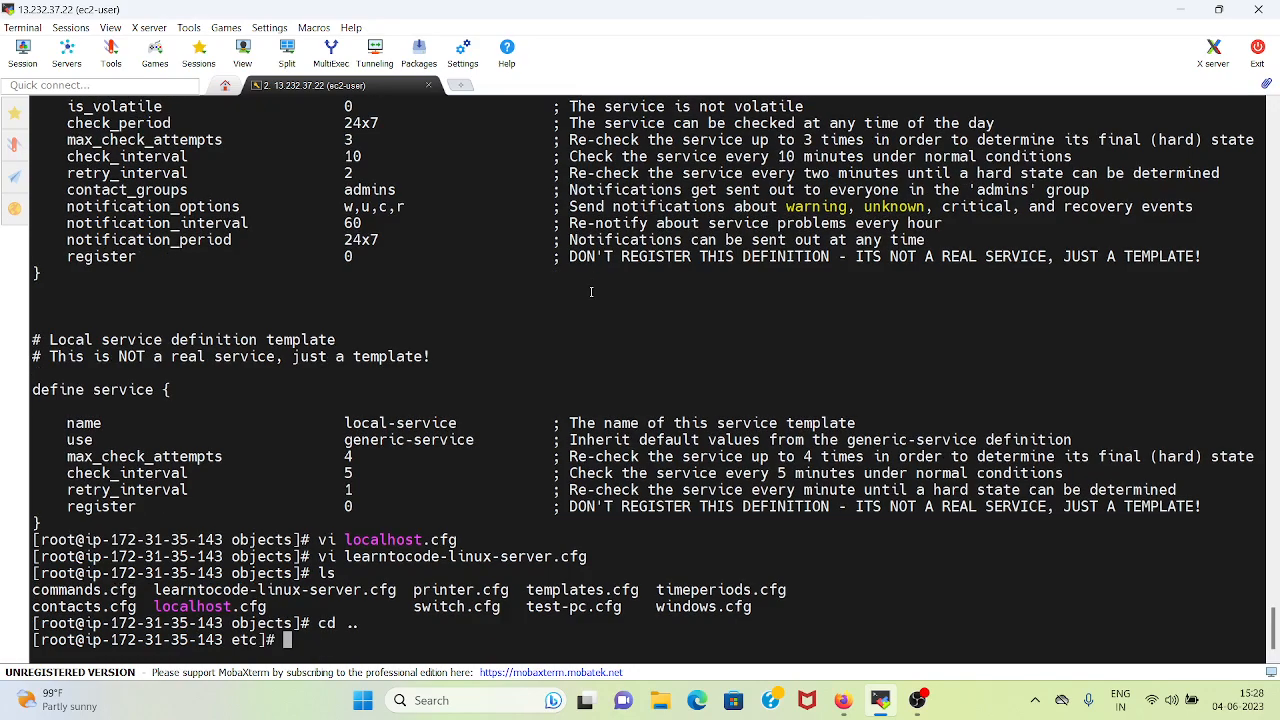
text(ls)
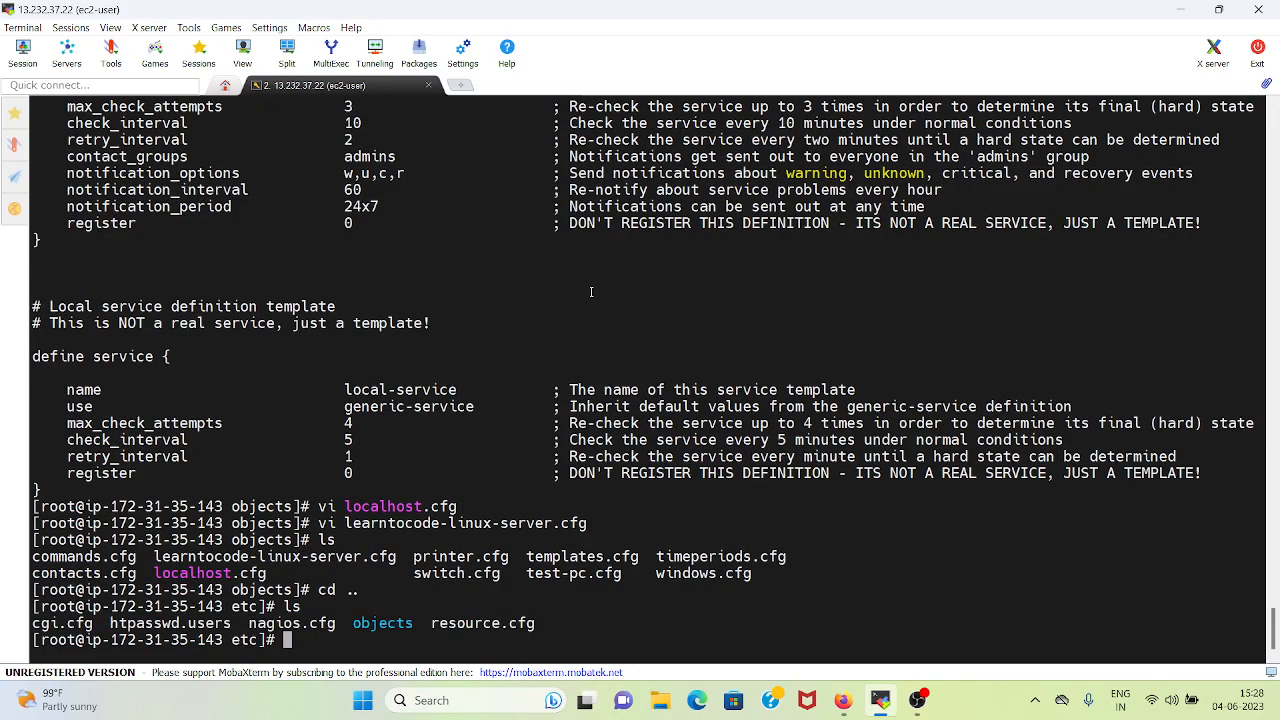
text(vi nagios.cfg)
text(cfg_file=/usr/local/nagios/etc/objects/test-pc.)
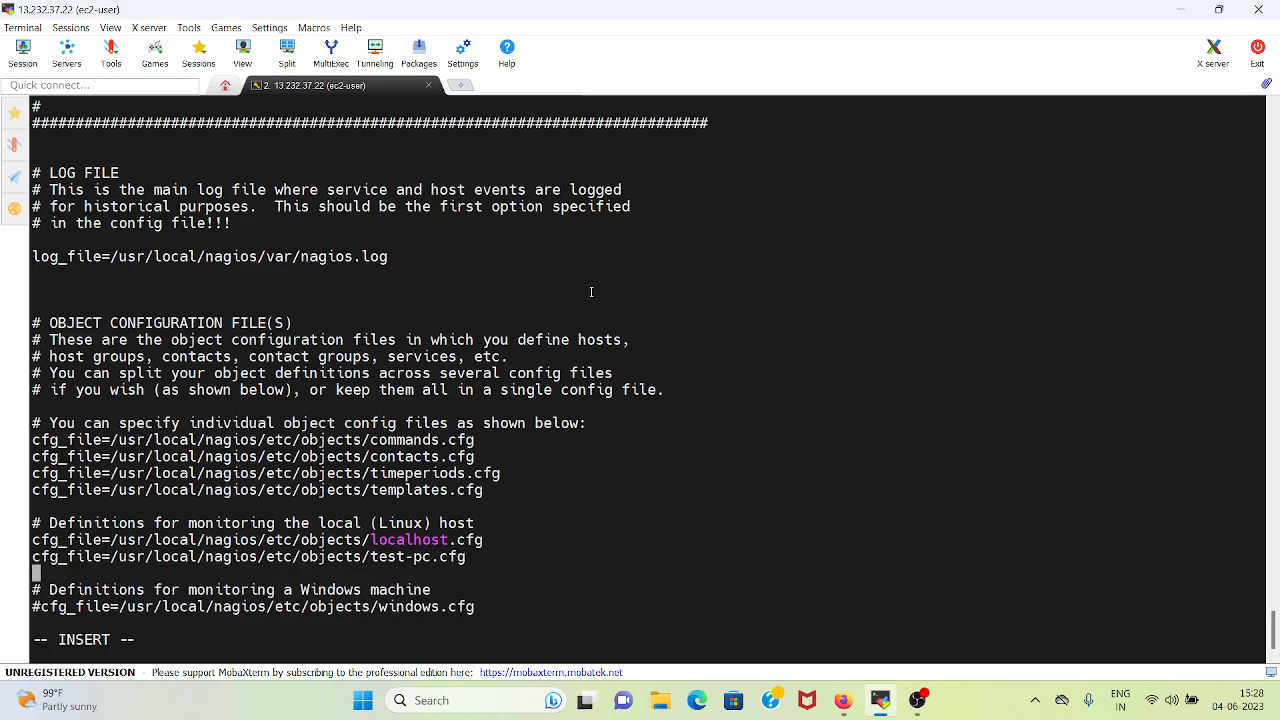
Add a cfg_file line for learntocode-linux-server.cfg to nagios.cfg and exit vi
text(cfg)
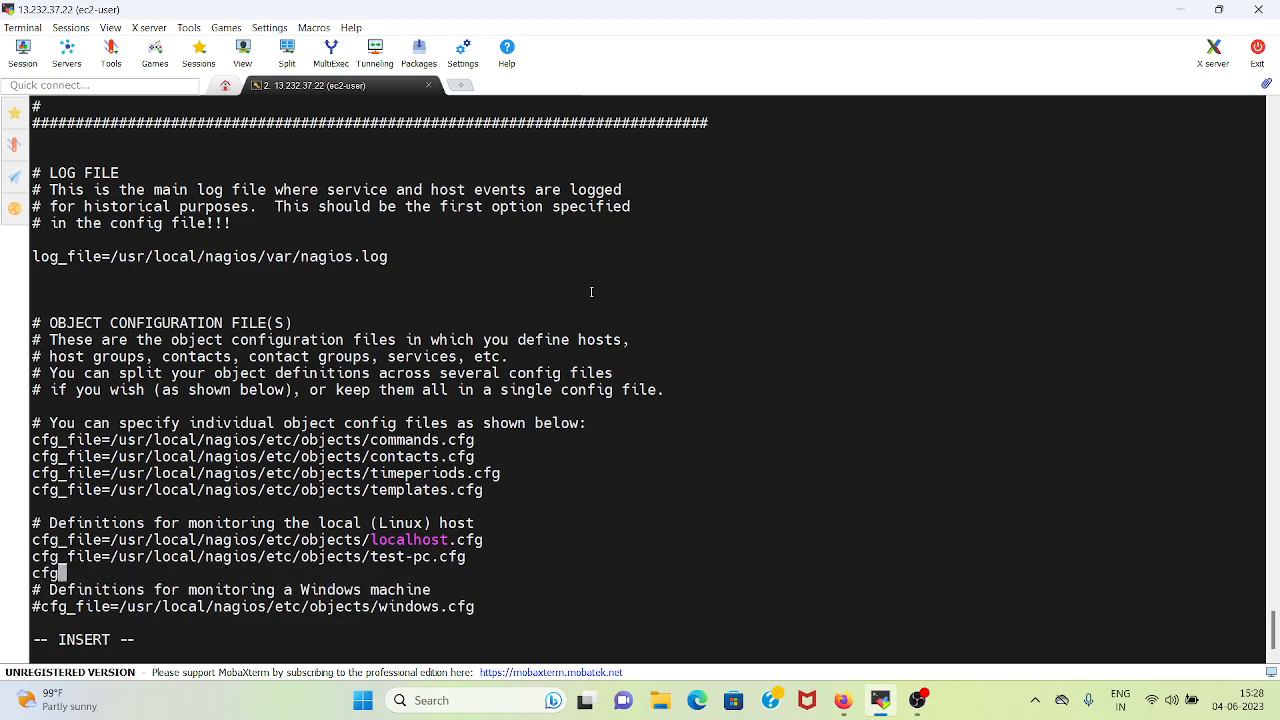
text(_file)
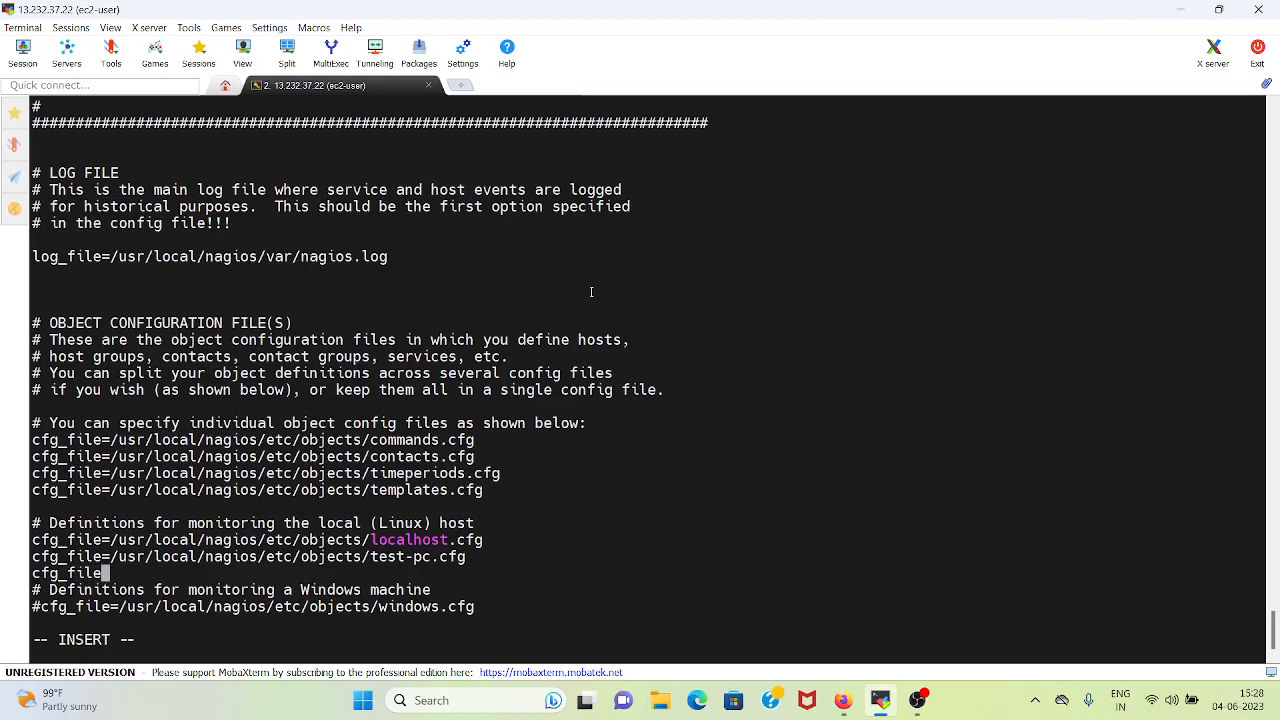
text(learntocode-linux-server.cfg)
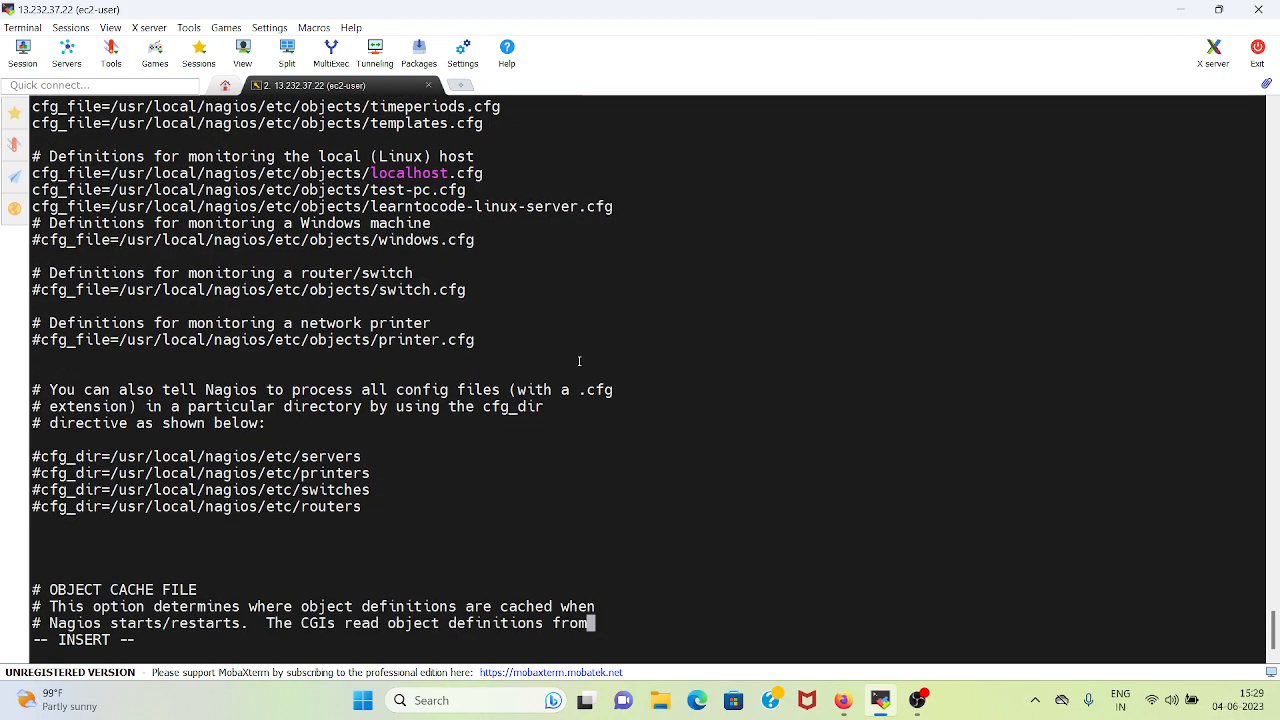
scroll(down, 3)
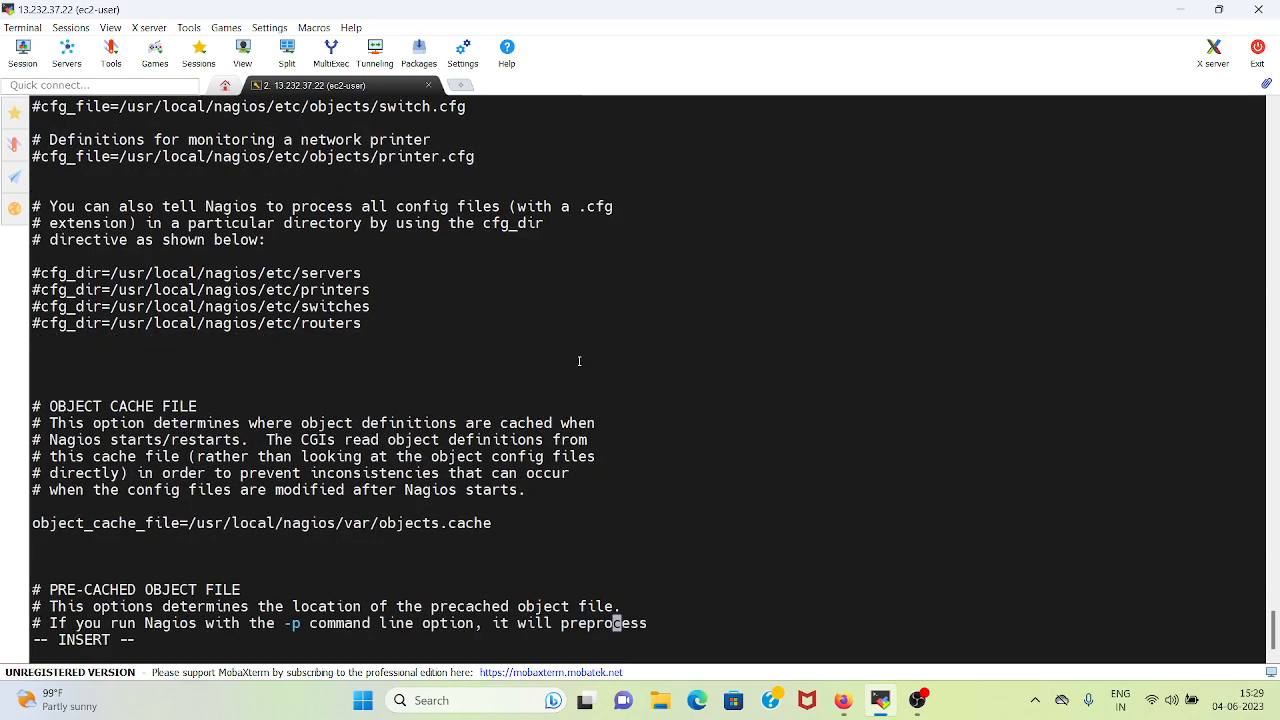
key(Escape)
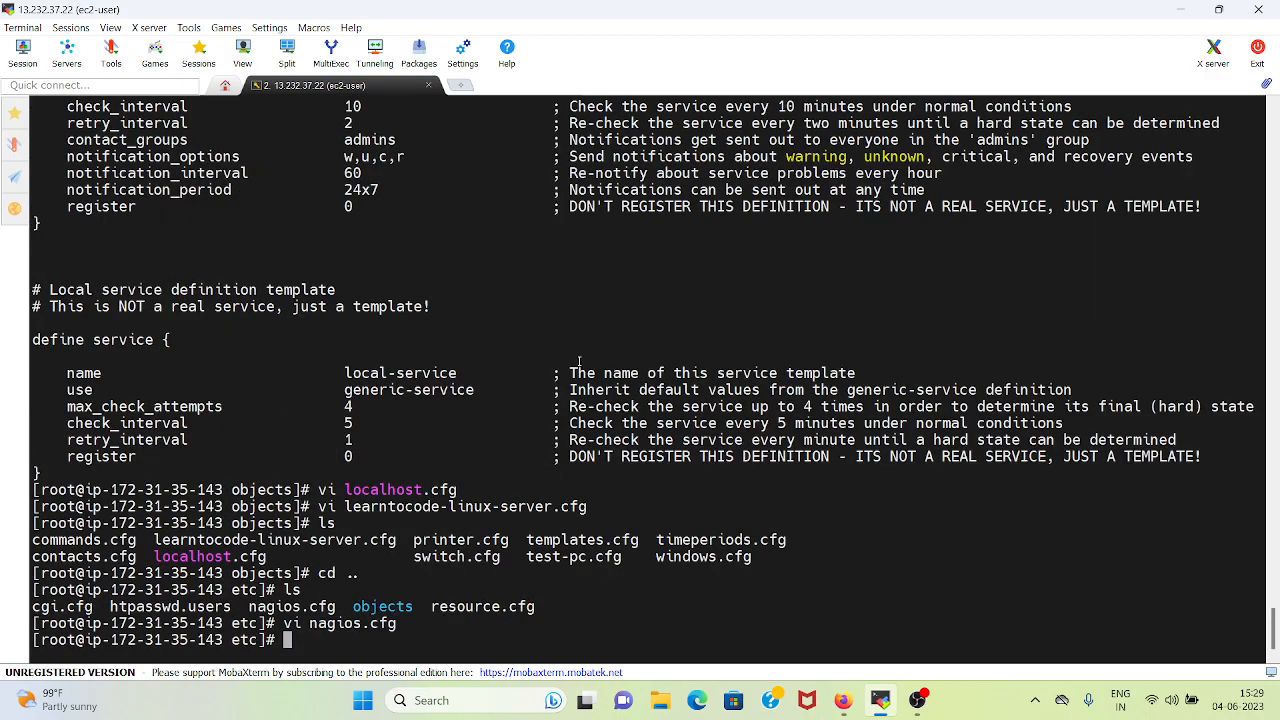
Restart the Nagios service with systemctl restart nagios
text(systemc)
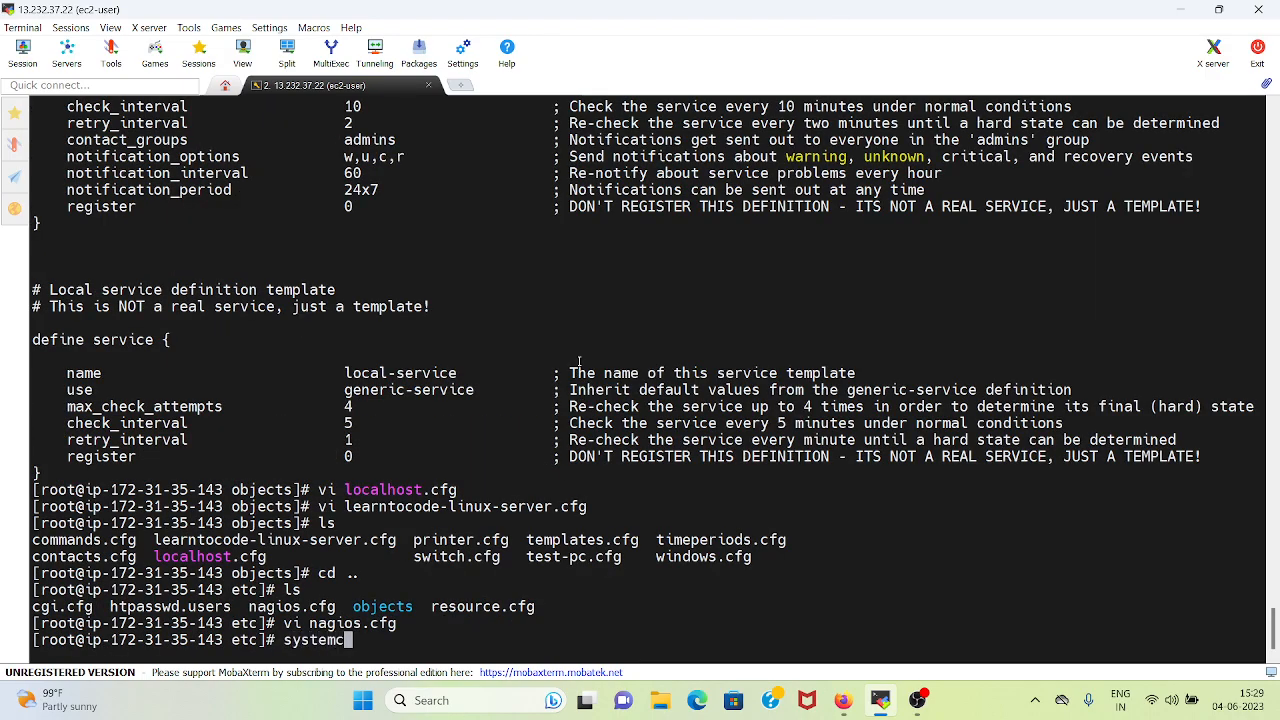
text(tl restart)
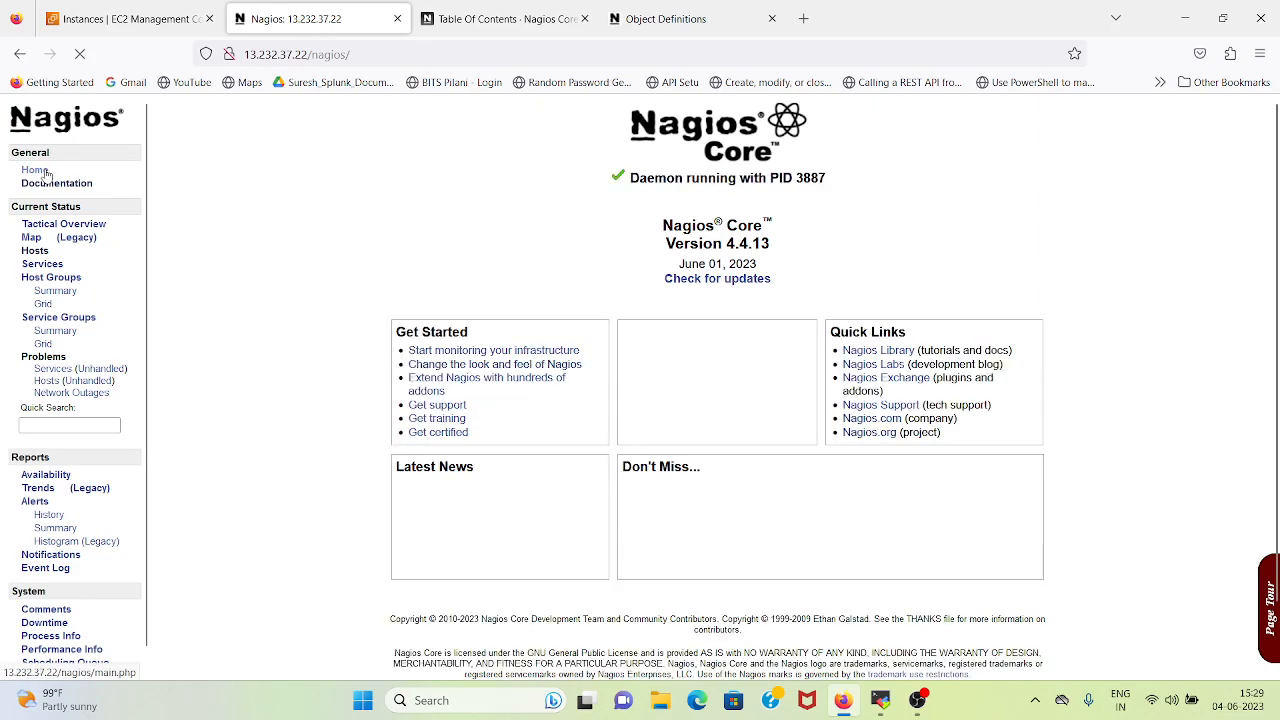
Open learntocode-linux-server from the Hosts status list to see it UP with PING OK
click(35, 251)
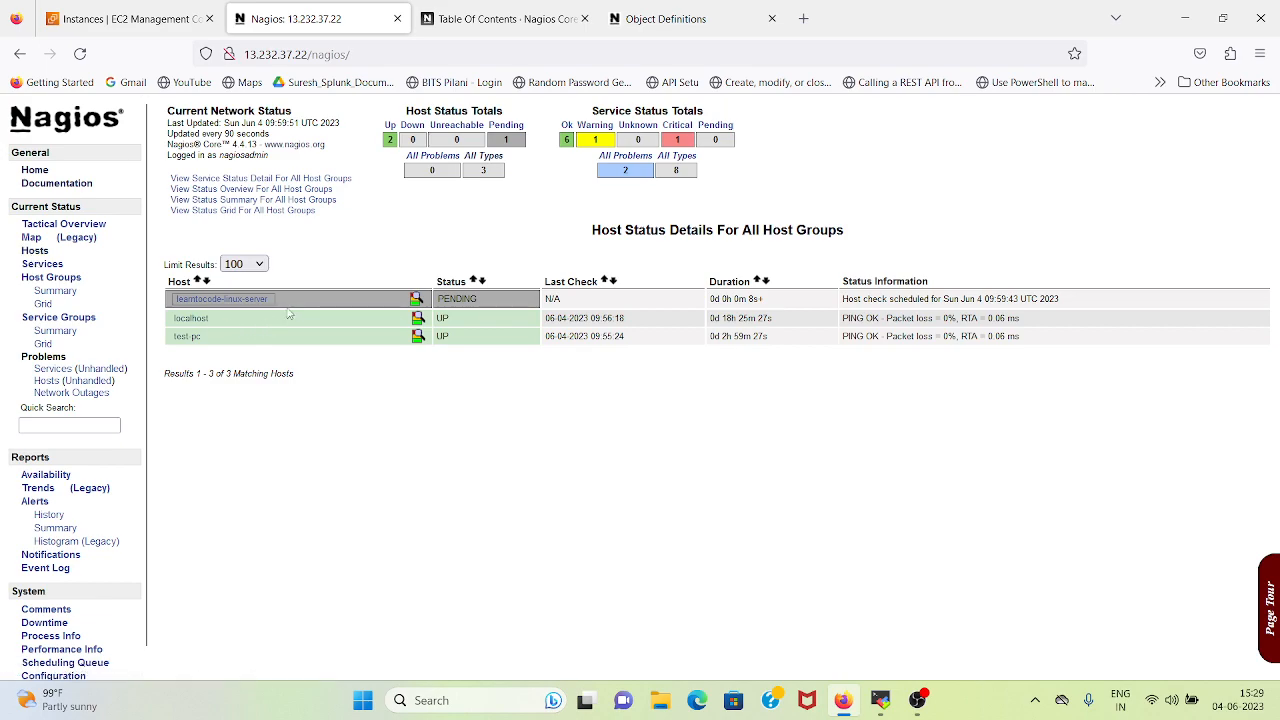
mouse_move(290, 311)
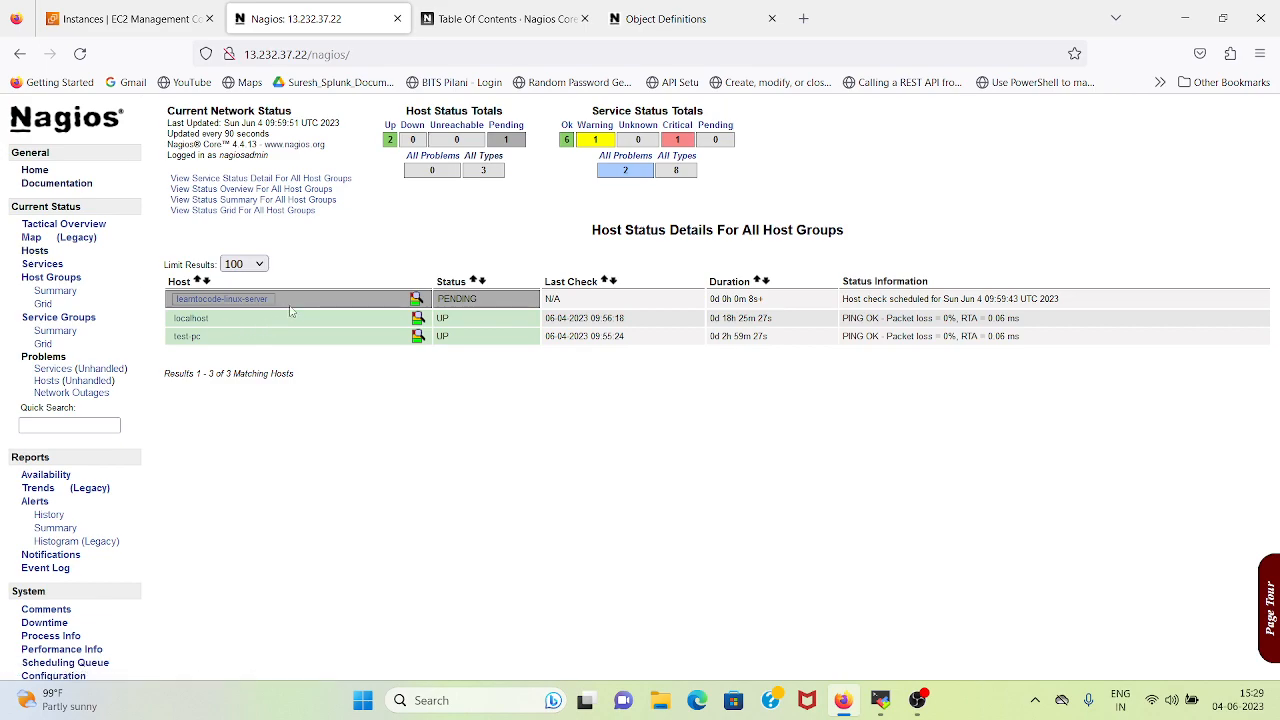
mouse_move(727, 376)
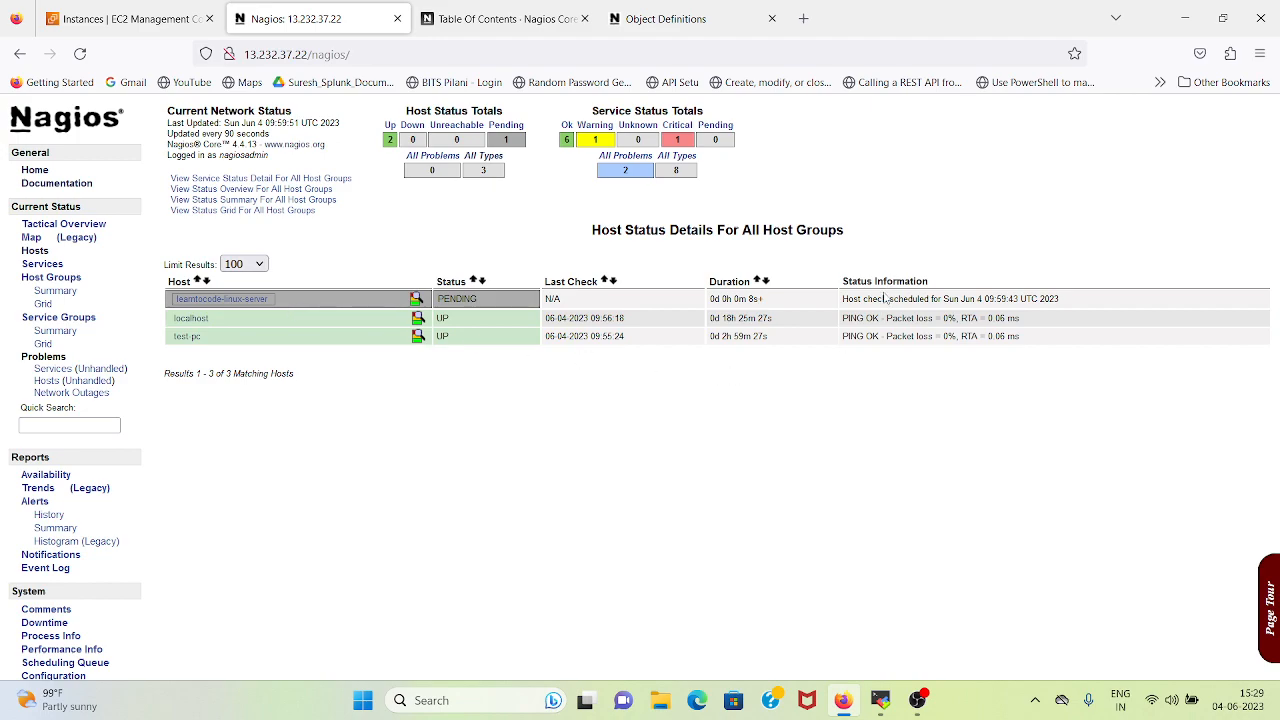
mouse_move(963, 304)
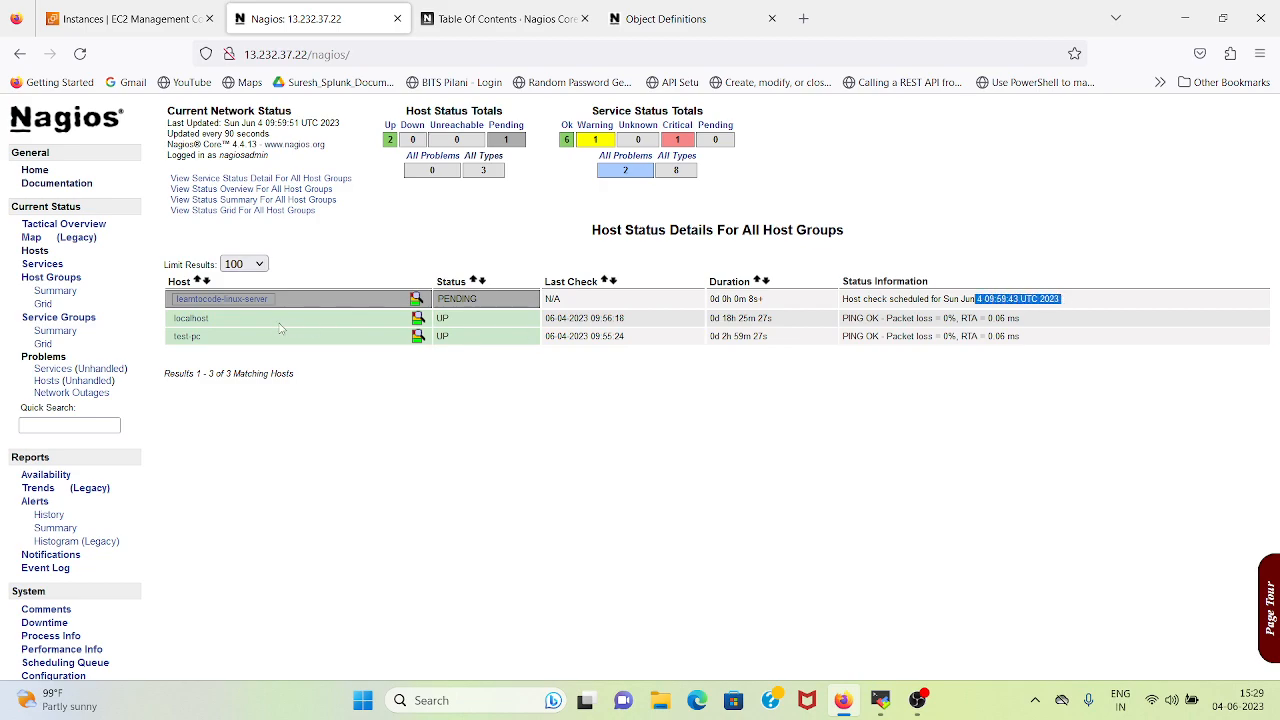
click(223, 298)
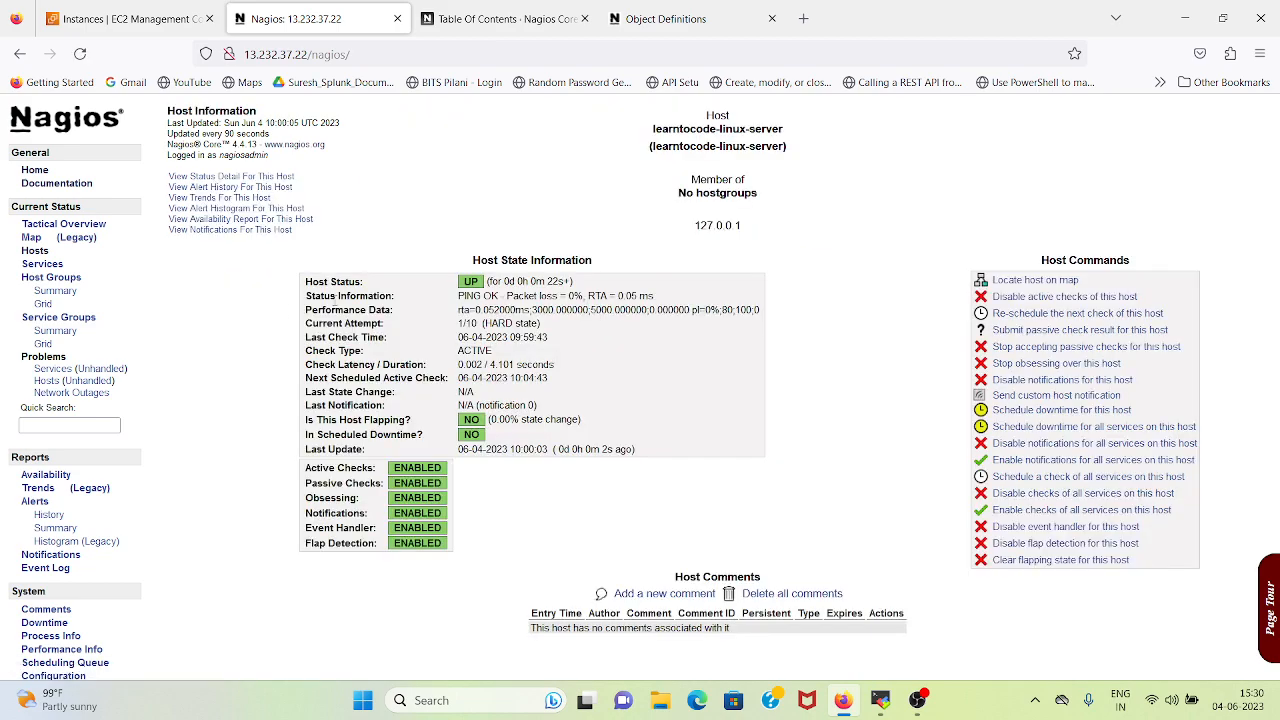